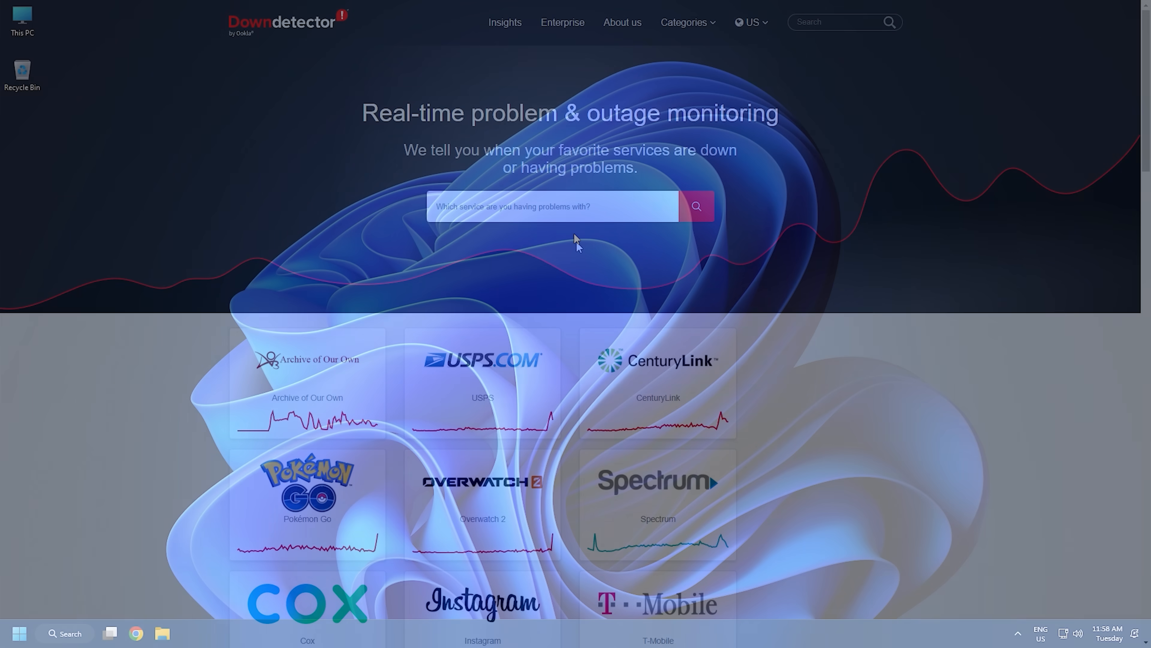
# - Search Downdetector for Steam and open its status page showing no current problems
pyautogui.click(553, 206)
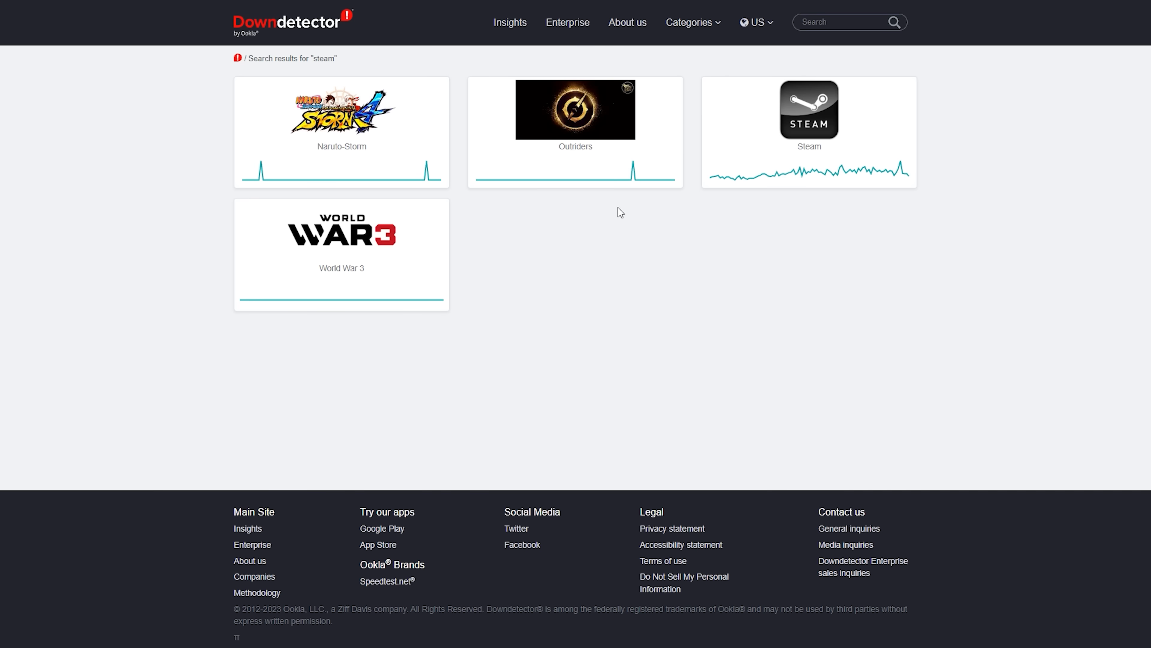
pyautogui.click(808, 110)
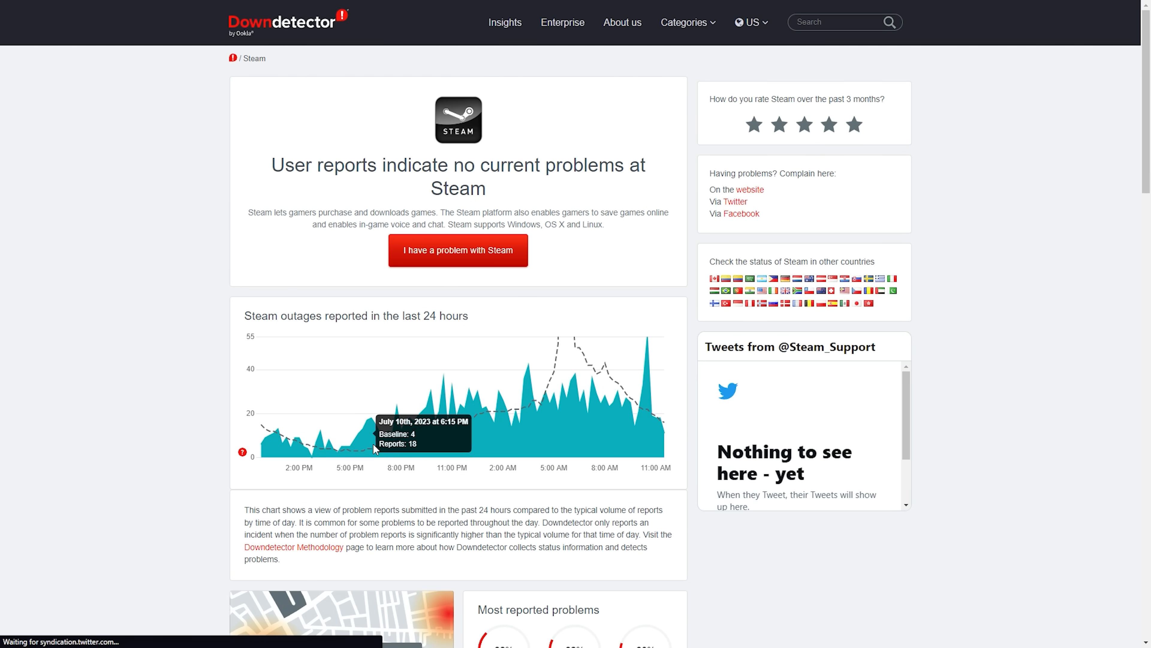
pyautogui.moveTo(504, 413)
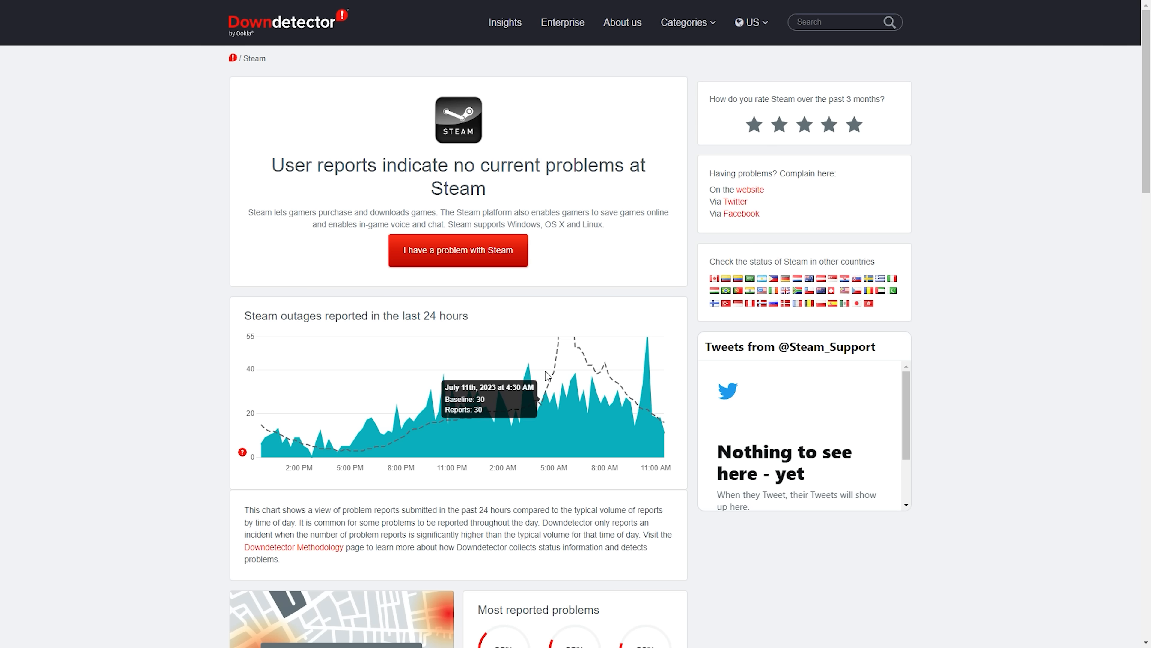
pyautogui.moveTo(572, 340)
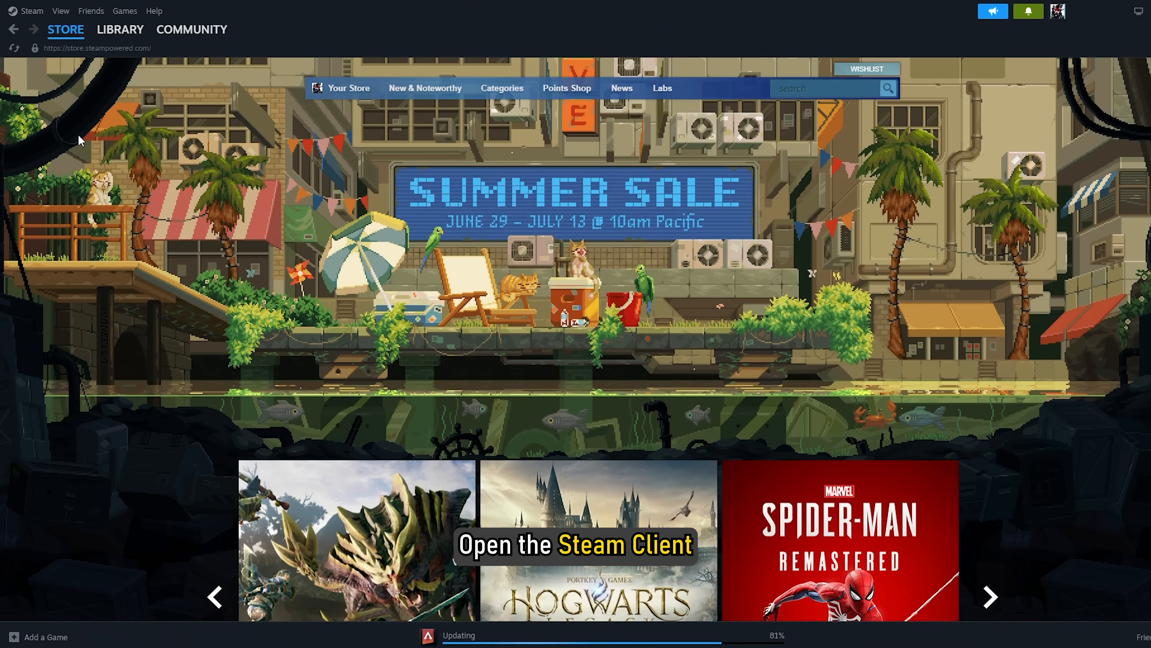
# - Clear the download cache from Steam's Downloads settings and confirm, letting Steam restart
pyautogui.click(32, 10)
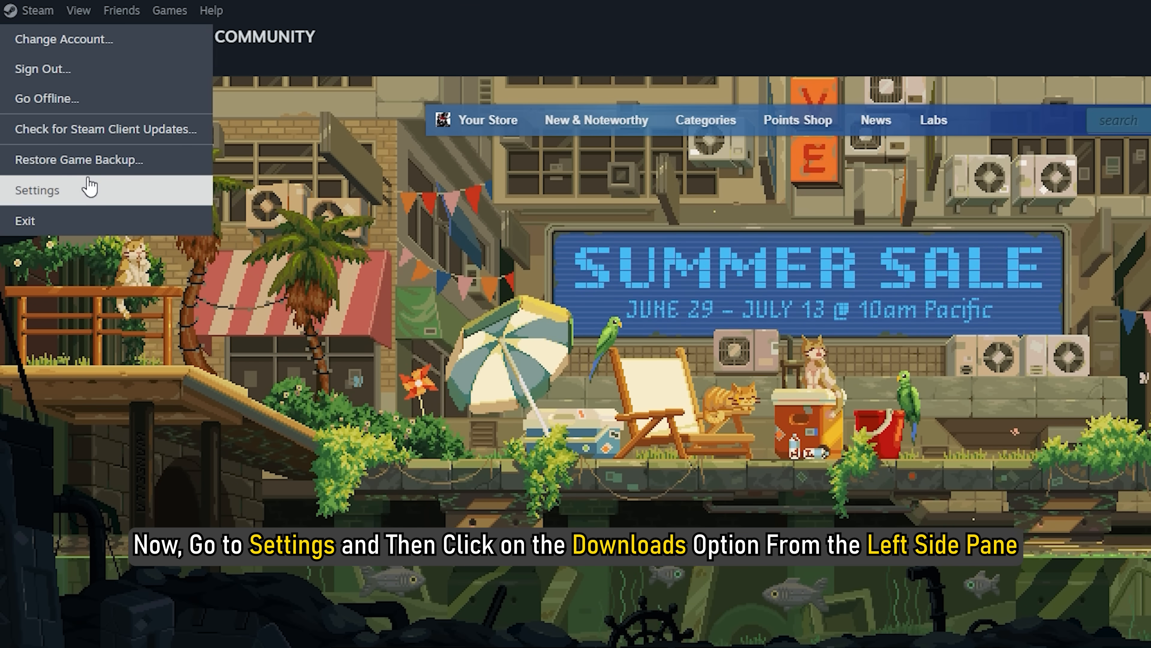
pyautogui.click(37, 190)
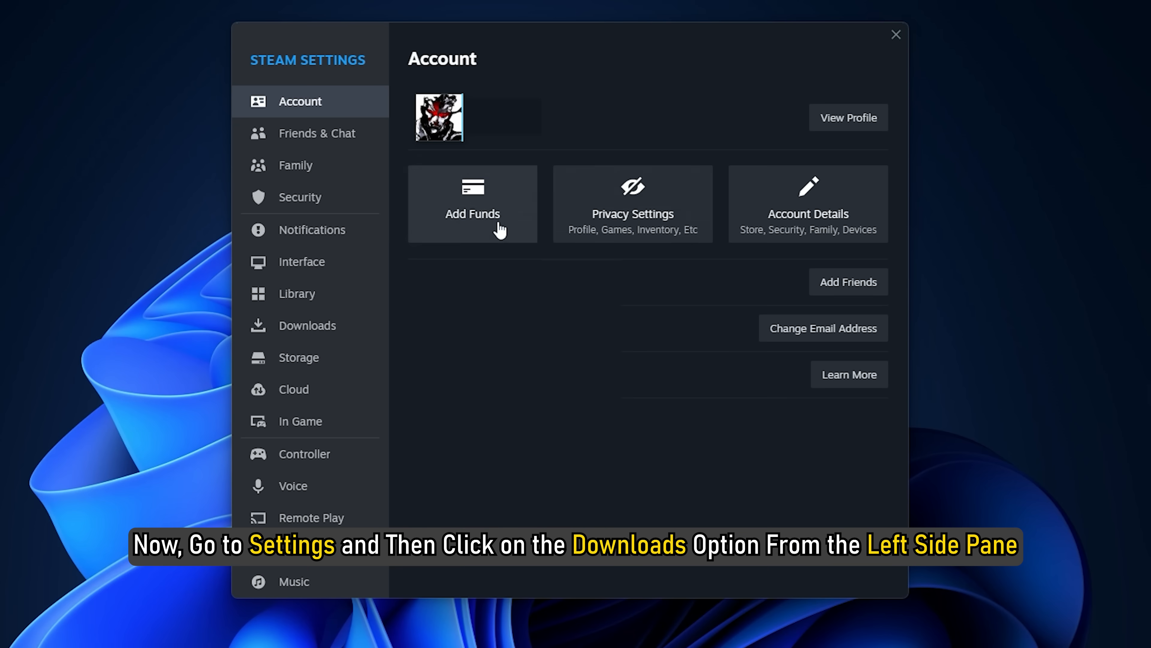
pyautogui.click(307, 325)
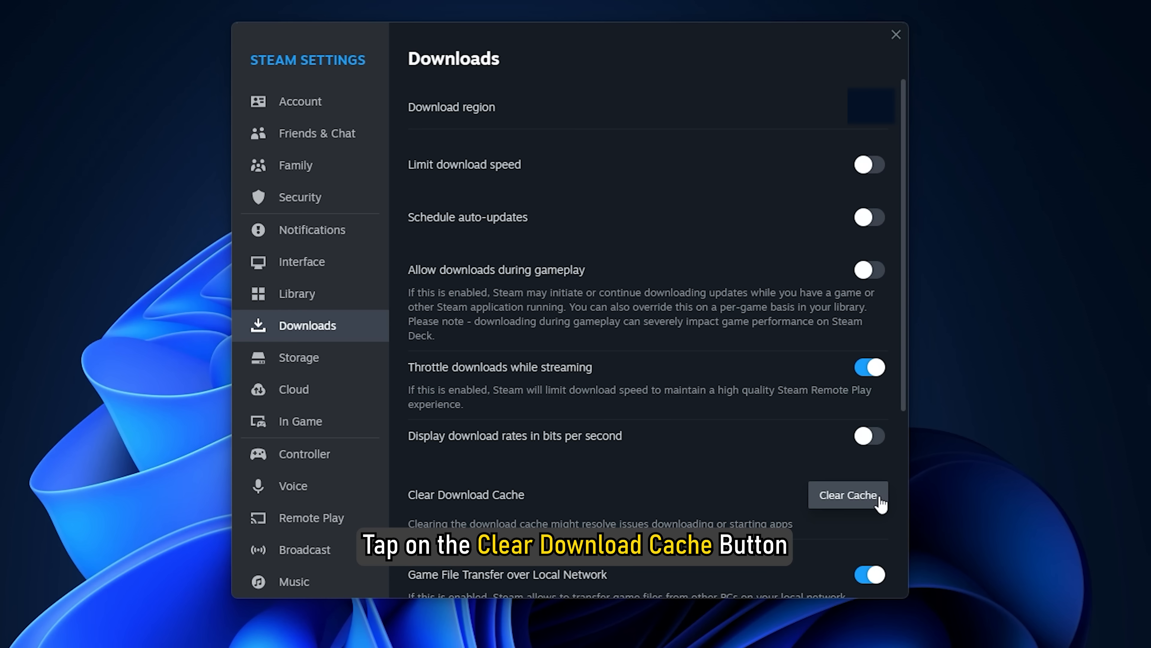
pyautogui.click(847, 495)
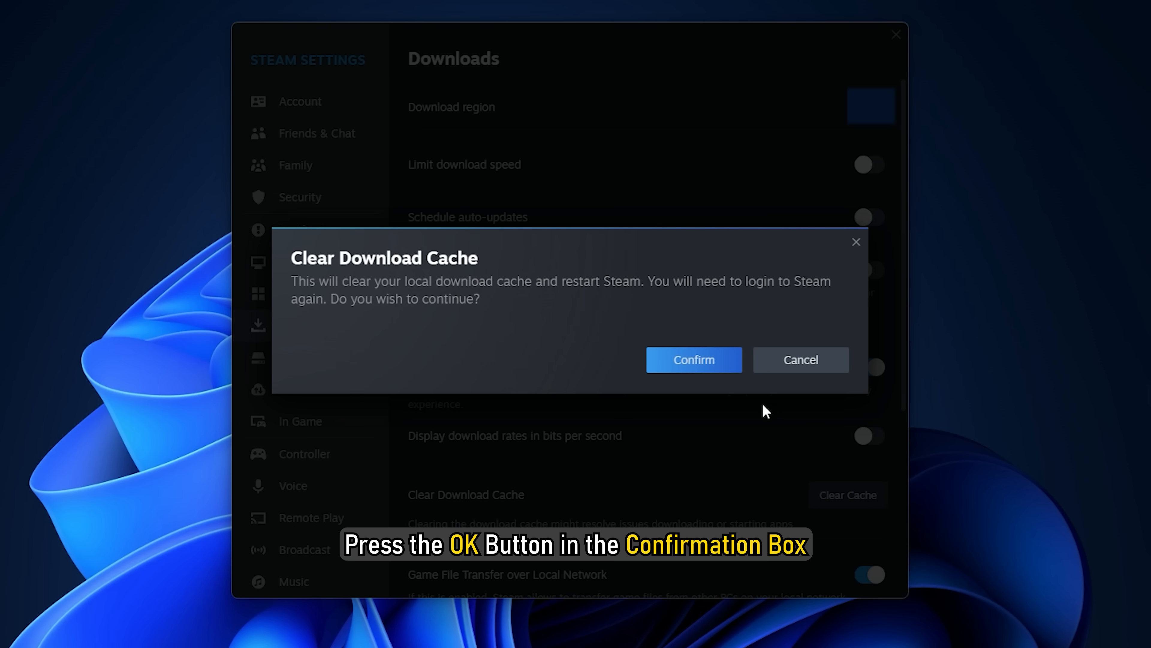
pyautogui.moveTo(693, 359)
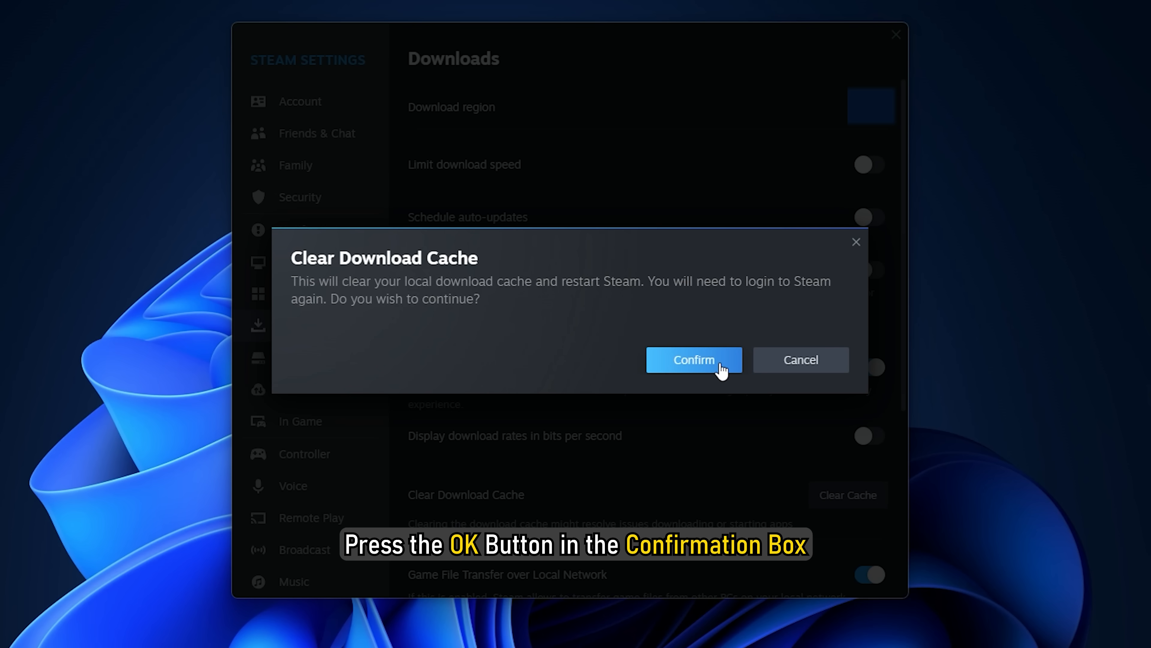
pyautogui.click(693, 359)
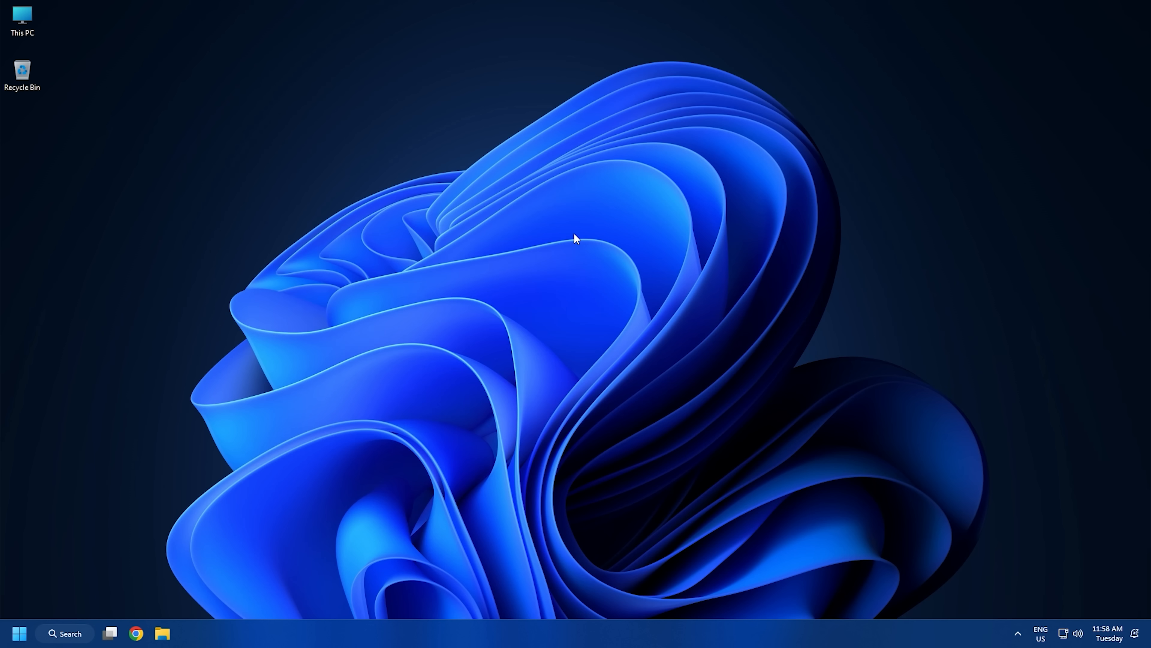
# - Find Internet Options via Windows search ('interneto') and open it
pyautogui.click(65, 633)
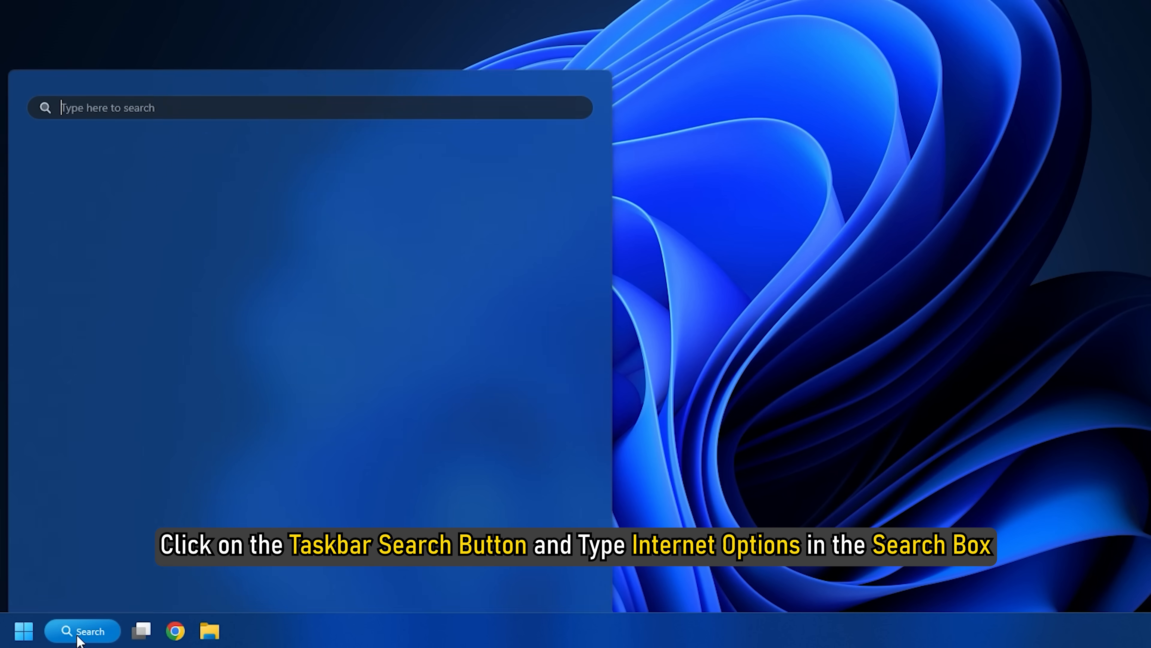
pyautogui.write('interneto')
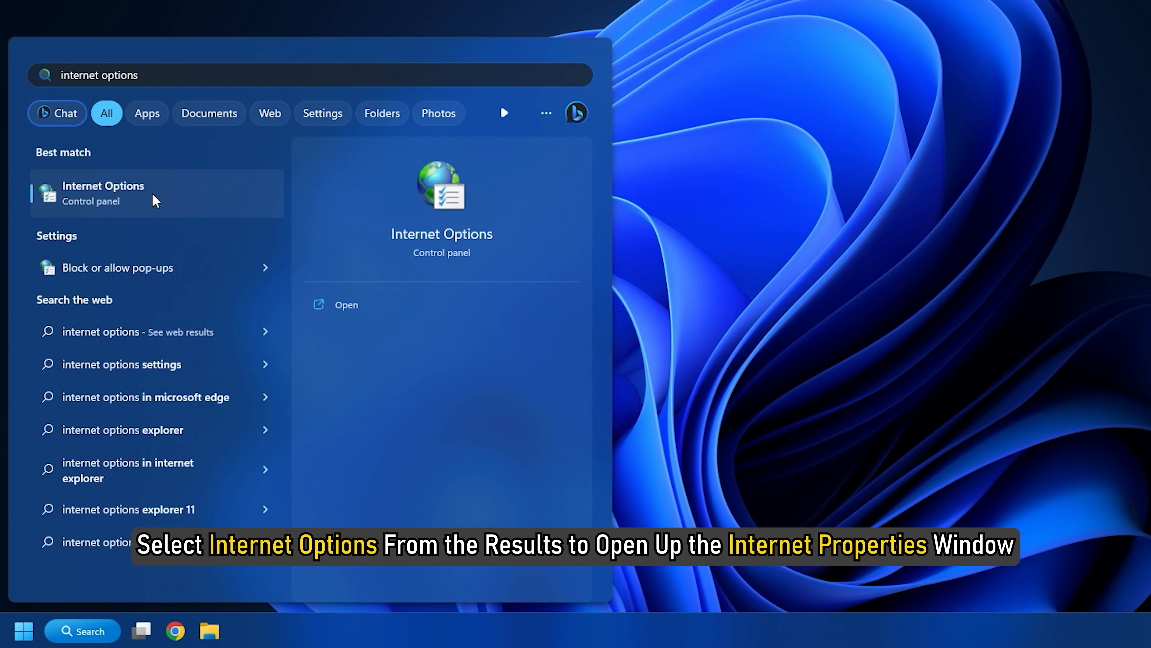
pyautogui.click(102, 192)
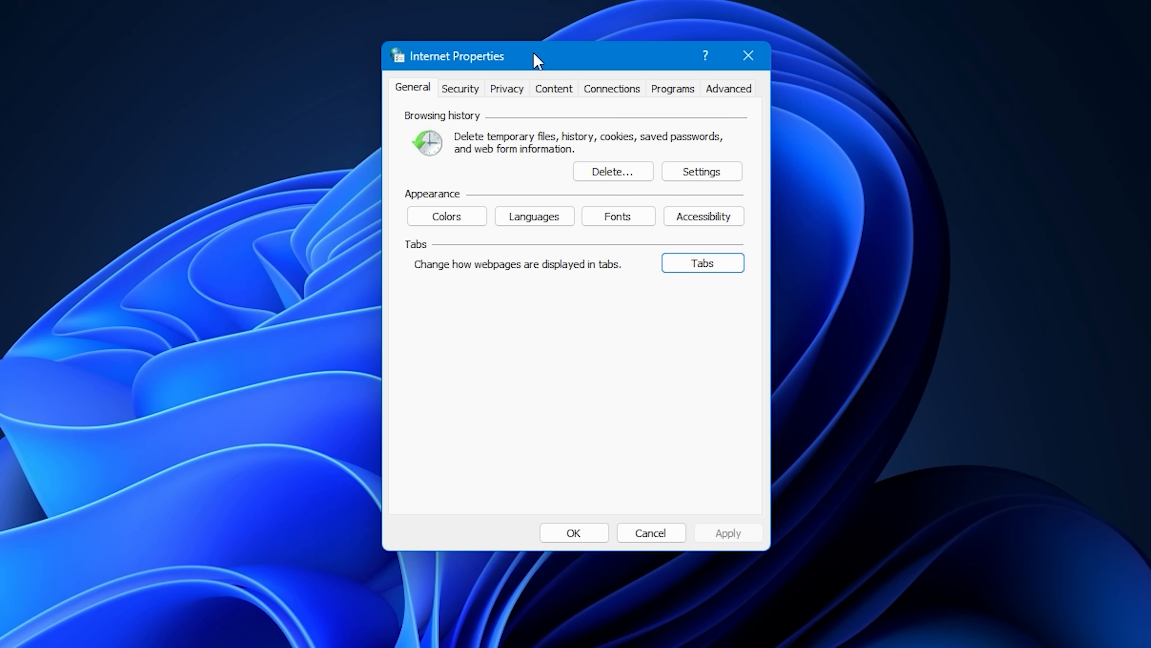
# - Turn off Enable Enhanced Protected Mode in the Advanced security settings
pyautogui.click(727, 88)
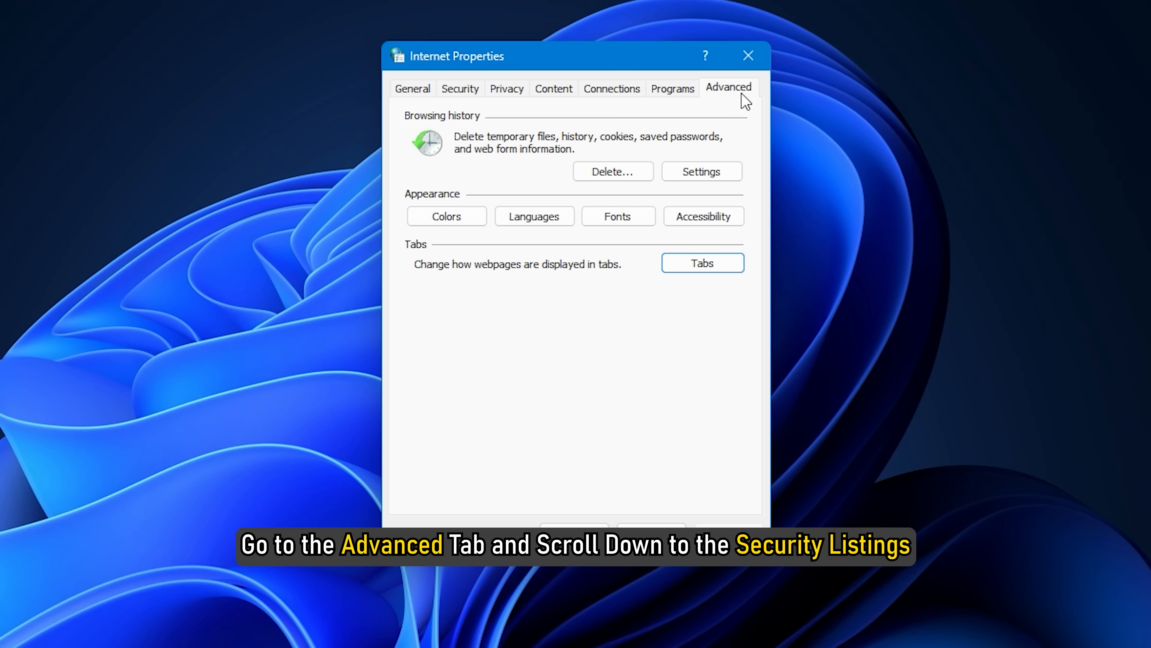
pyautogui.click(727, 87)
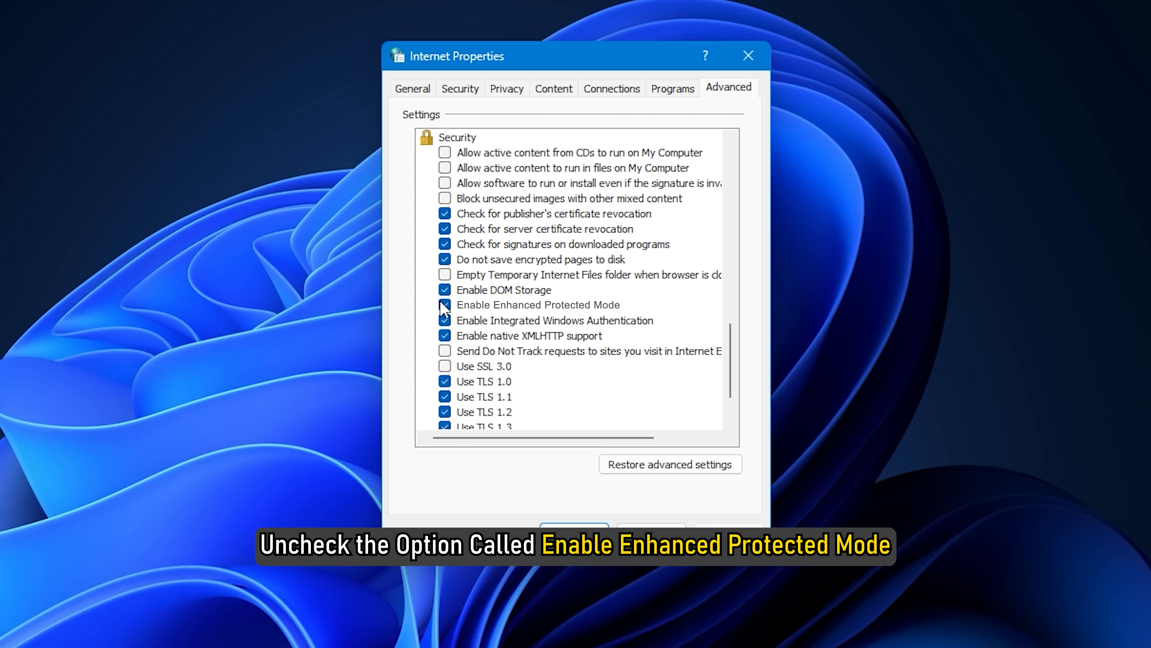
pyautogui.click(445, 304)
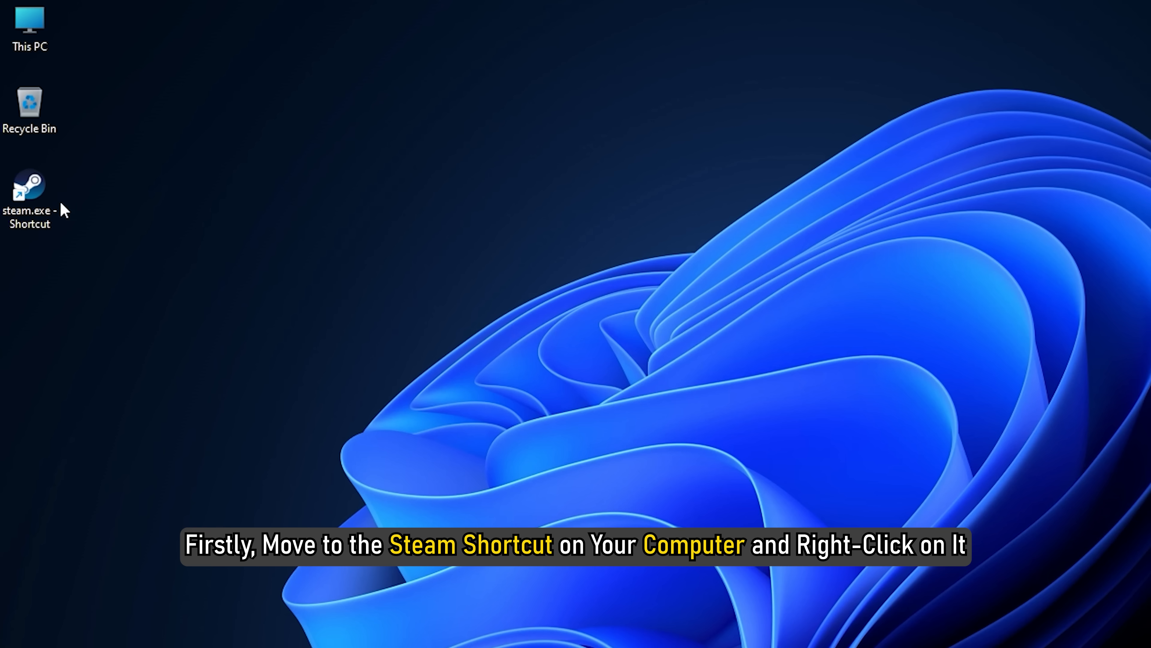
# - Append -tcp to the Steam desktop shortcut's target in its Properties and apply it
pyautogui.click(30, 191)
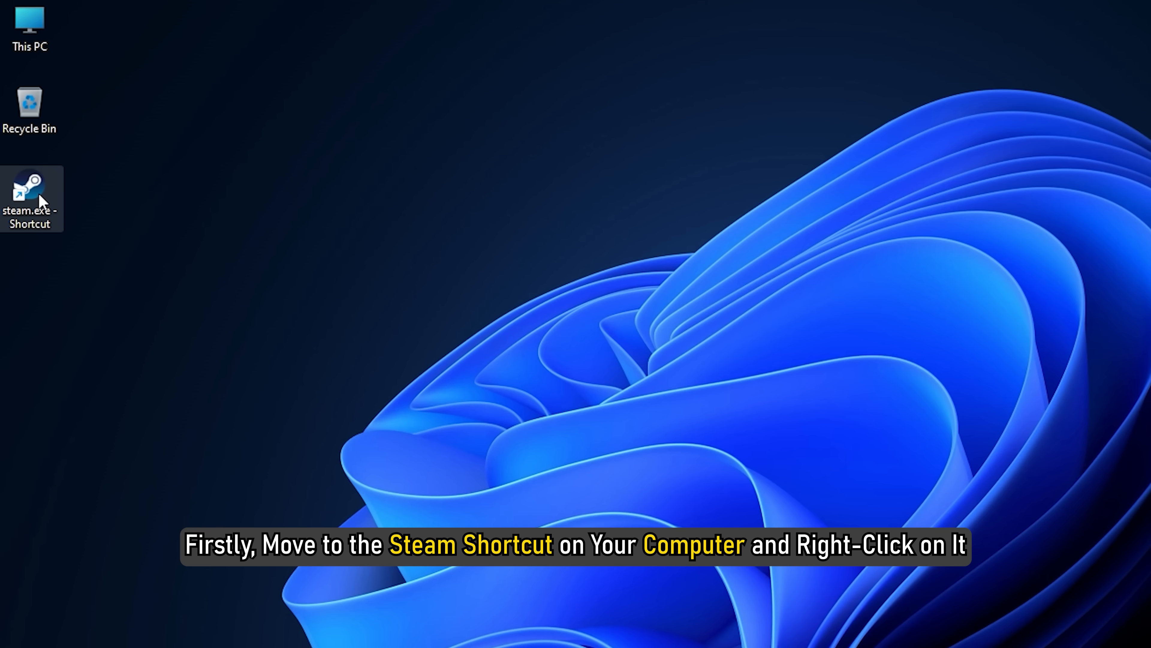
pyautogui.rightClick(32, 194)
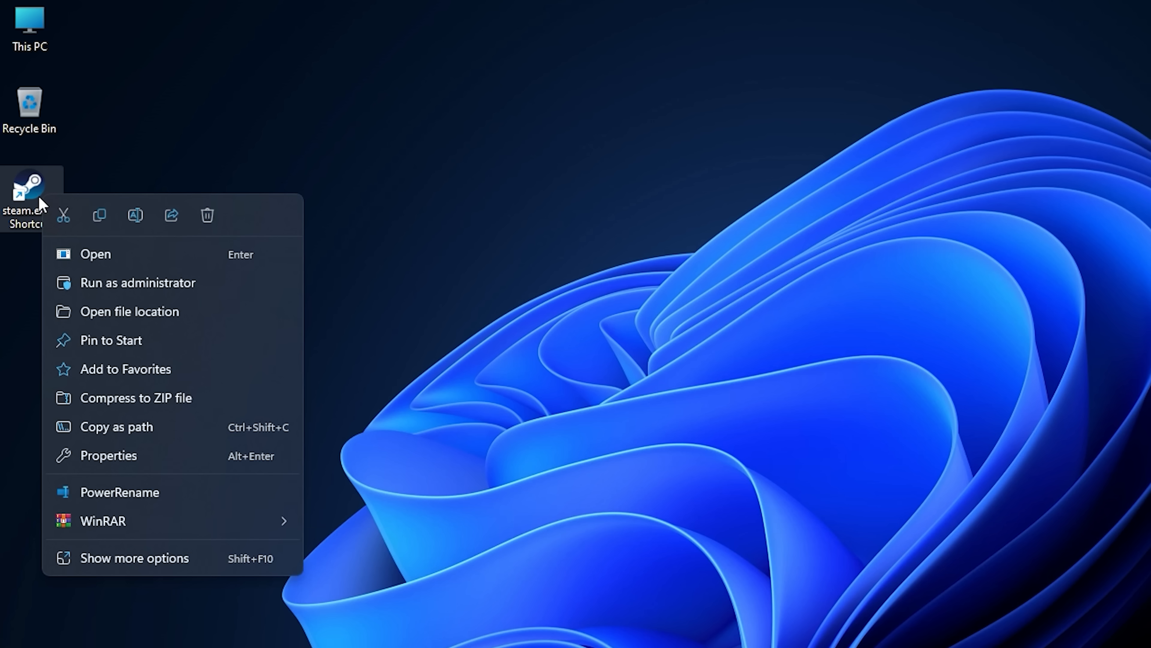
pyautogui.moveTo(50, 232)
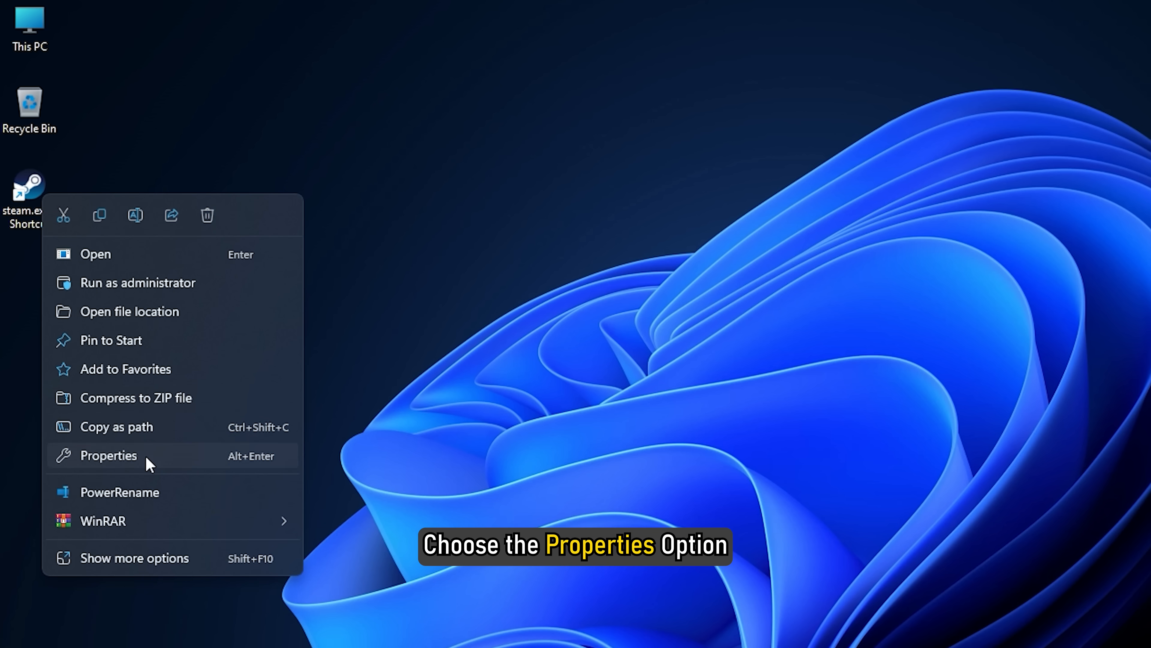
pyautogui.click(108, 455)
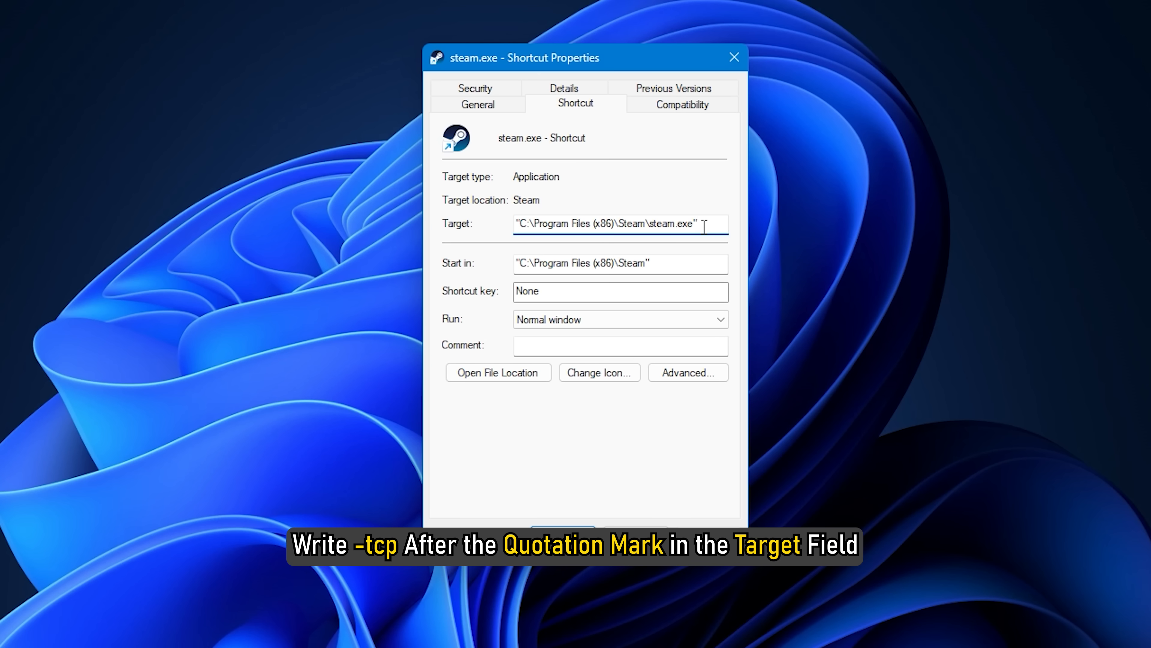
pyautogui.write('-tcp')
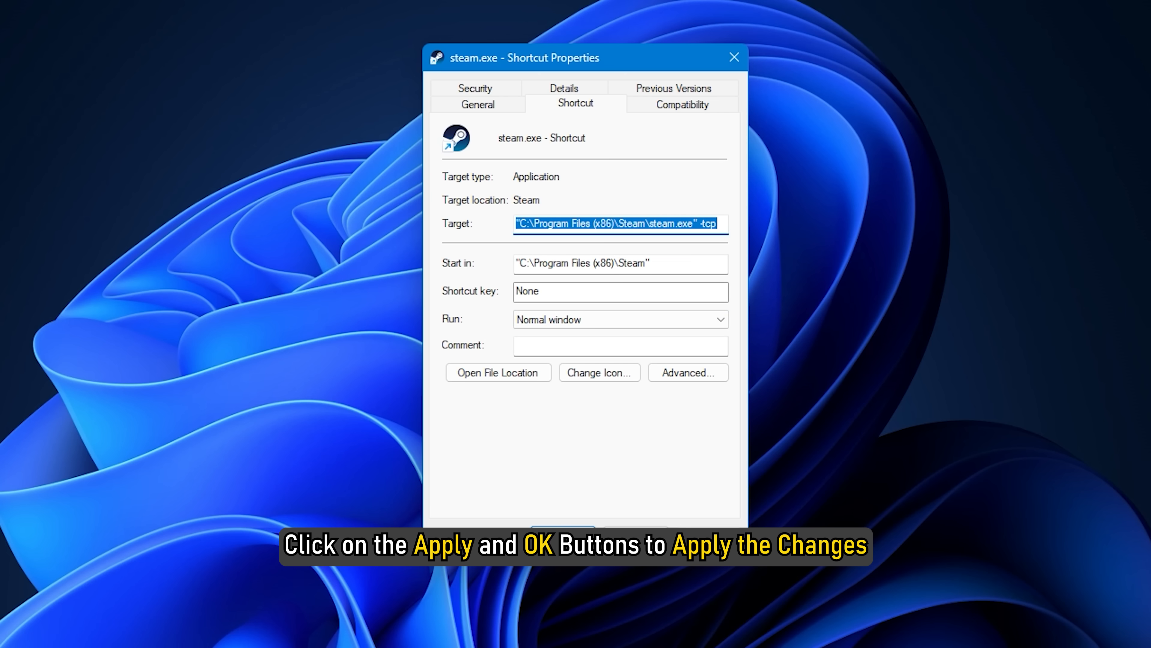
pyautogui.click(562, 530)
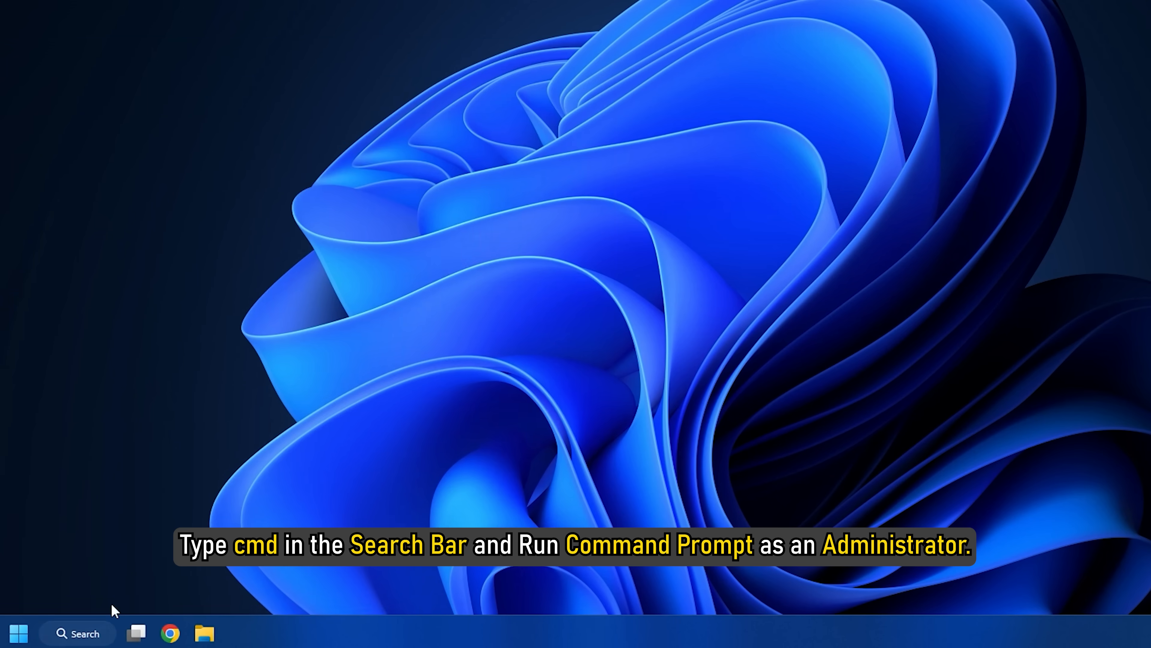
# - Run 'netsh winsock reset catalog' in an administrator Command Prompt, then close it
pyautogui.write('cmd')
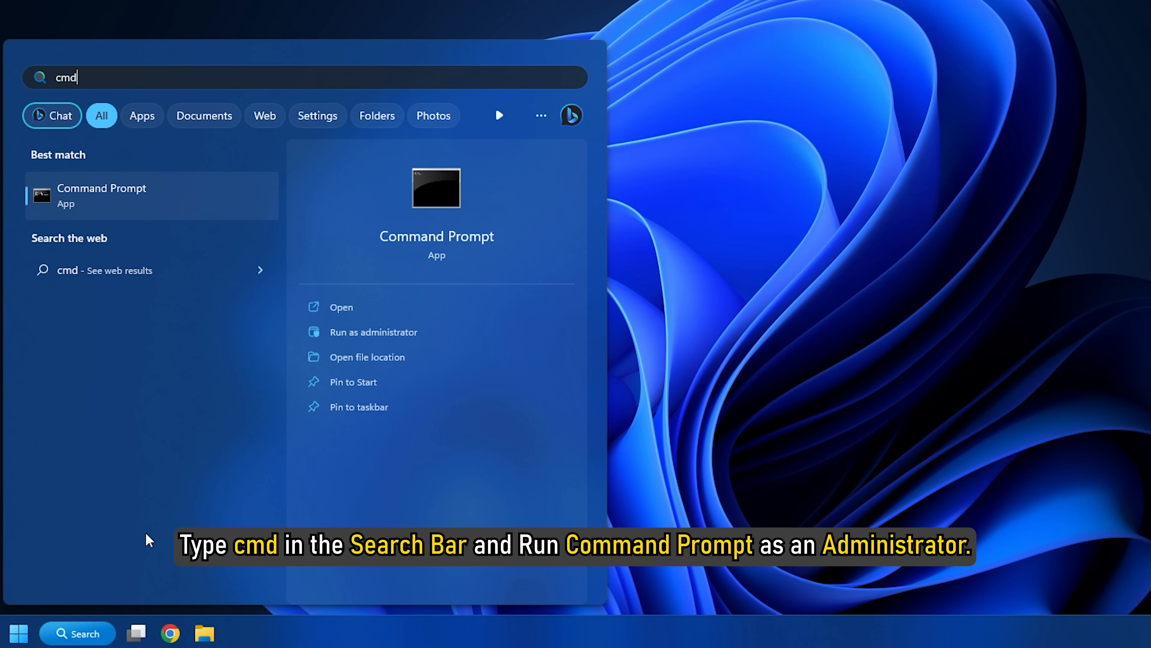
pyautogui.moveTo(430, 331)
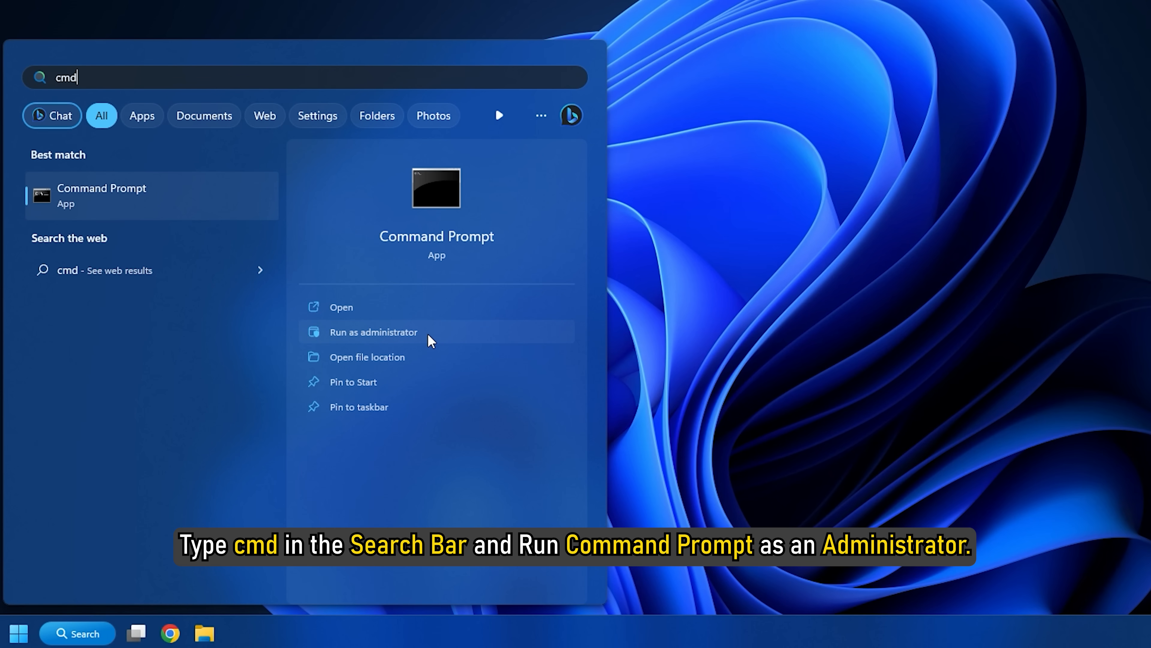
pyautogui.click(373, 332)
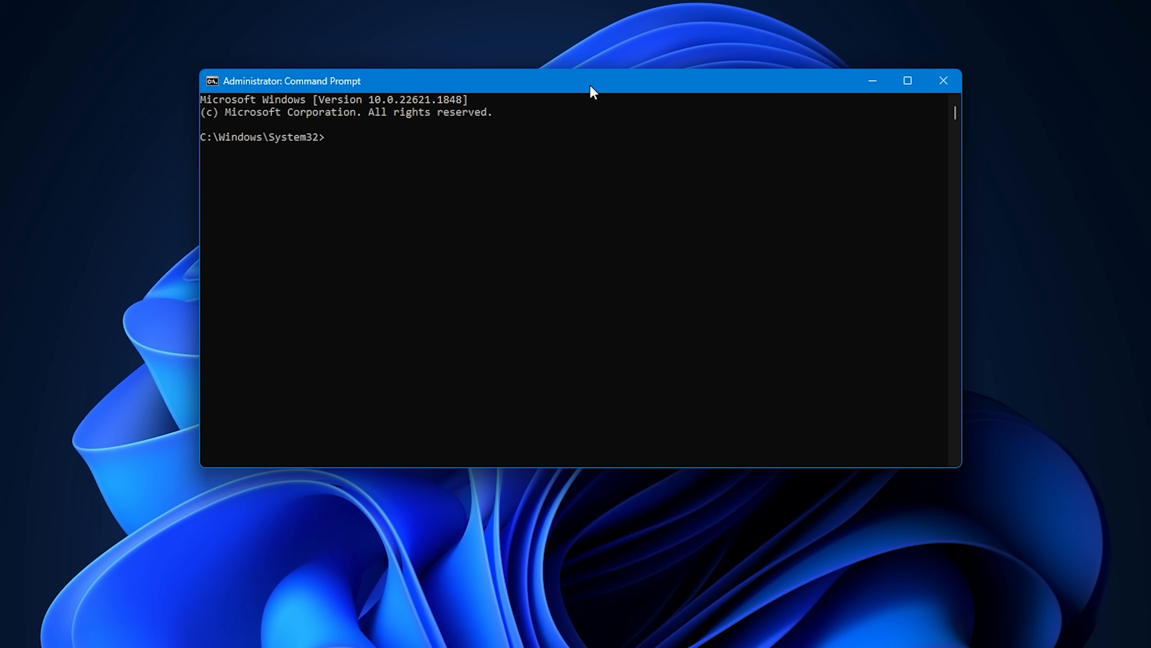
pyautogui.write('netsh winsock reset catalog')
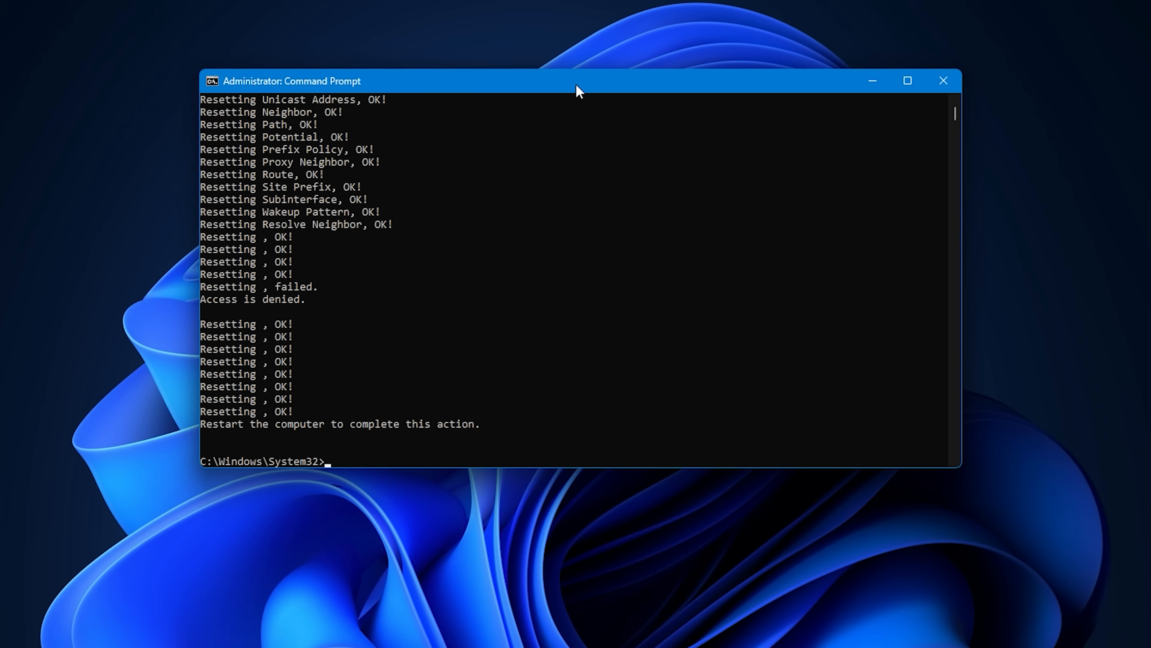
pyautogui.click(943, 81)
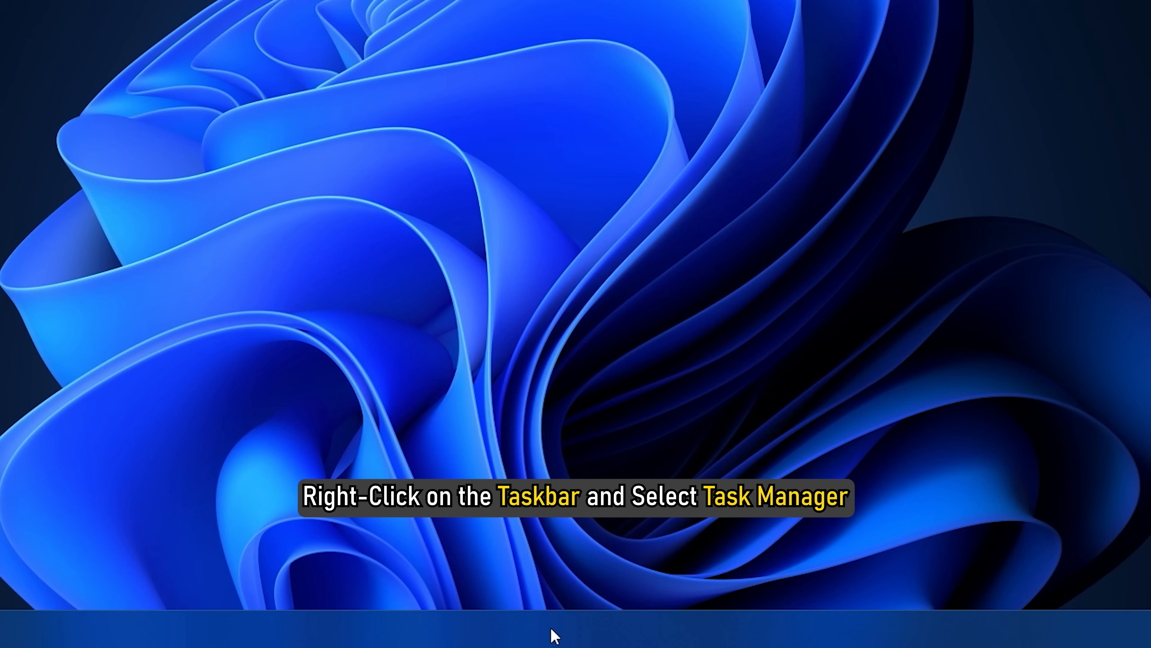
# - Launch Task Manager from the taskbar and bring up actions for the running Steam process
pyautogui.rightClick(552, 634)
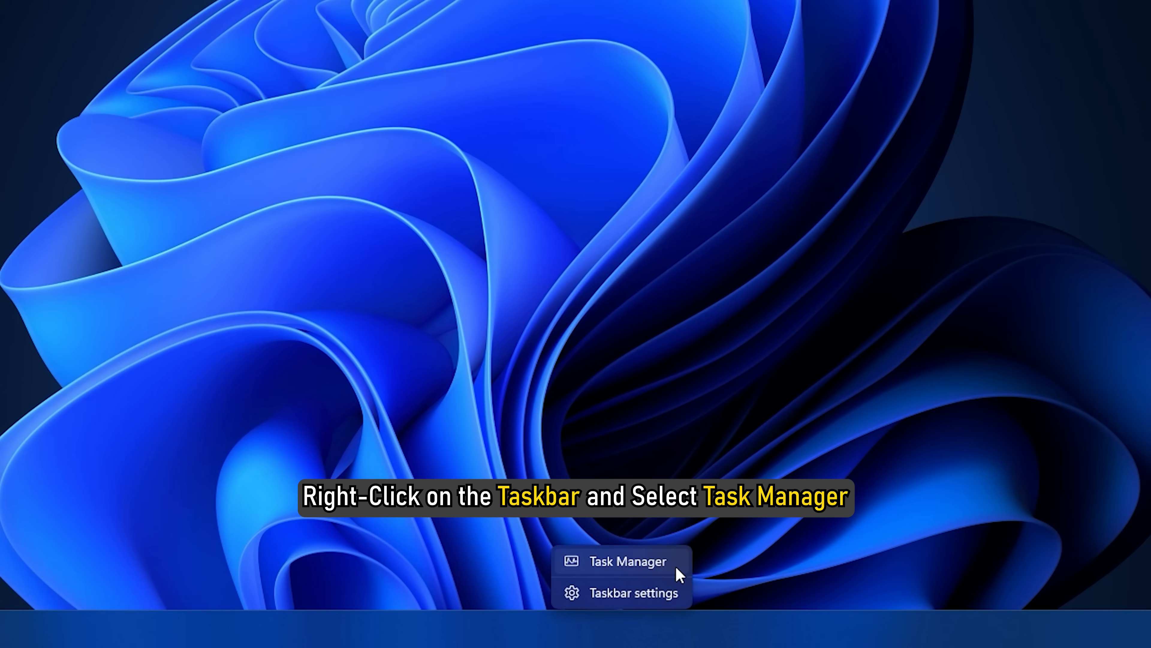
pyautogui.click(628, 560)
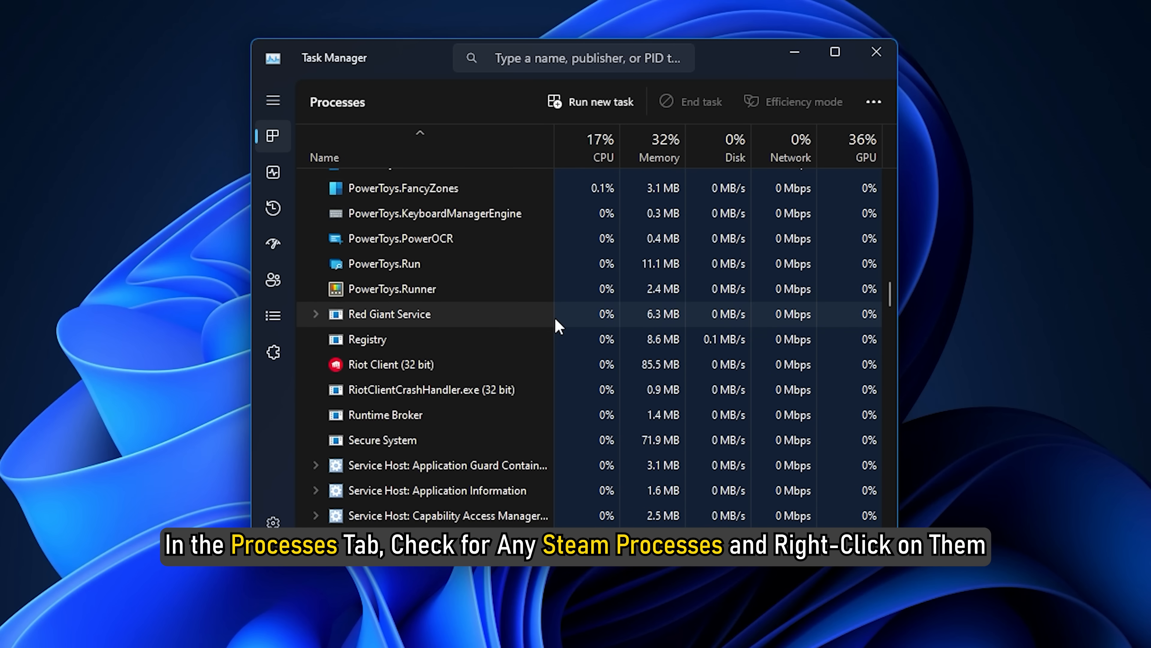
pyautogui.scroll(-3)
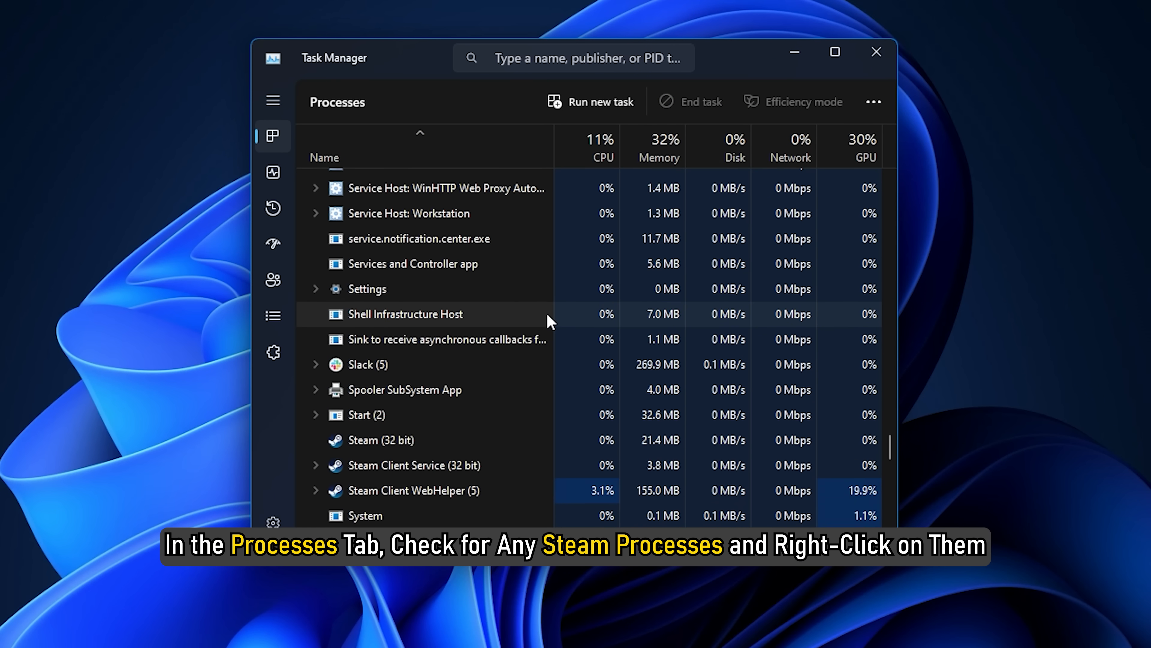
pyautogui.rightClick(380, 385)
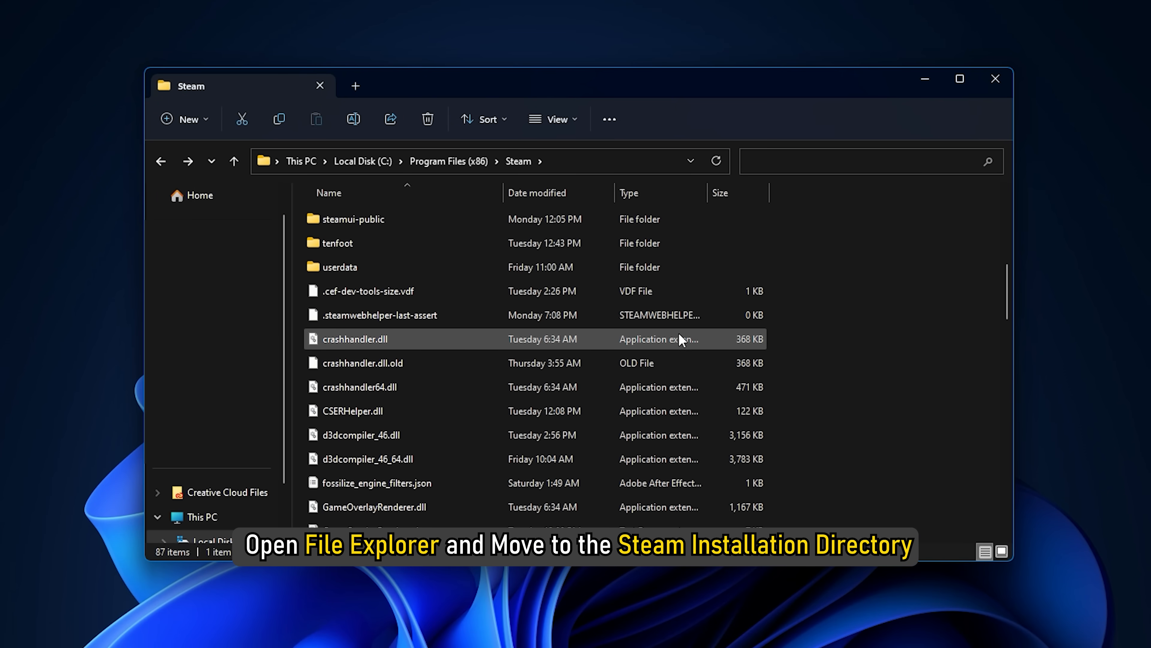
# - Launch steam.exe from the C:\Program Files (x86)\Steam folder
pyautogui.scroll(-3)
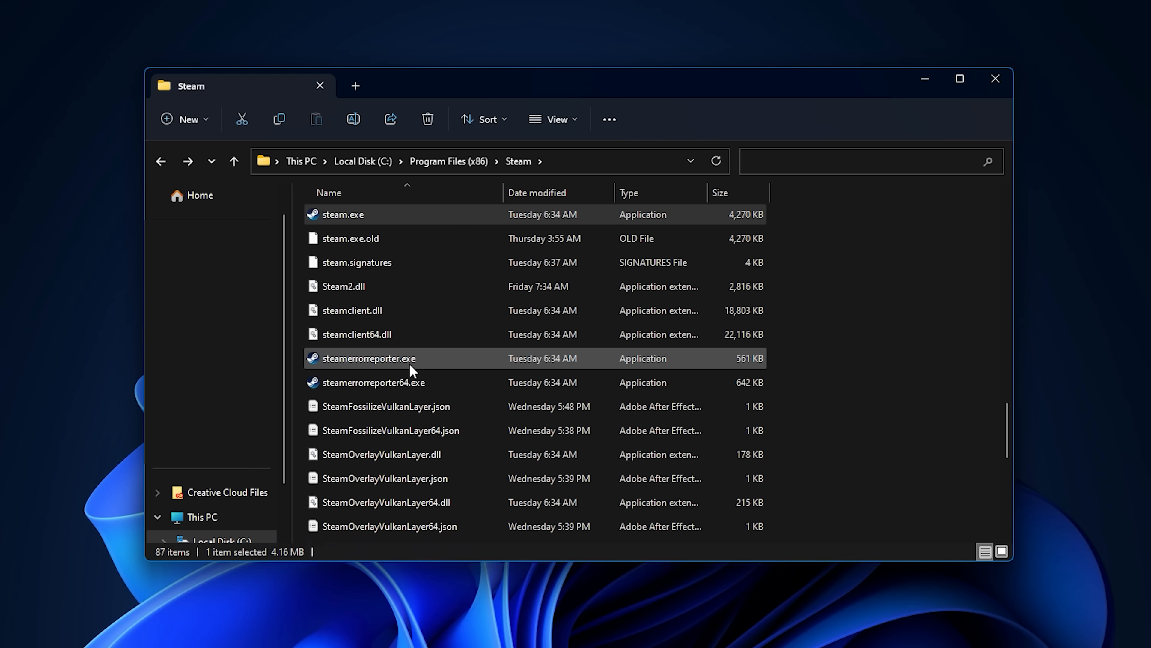
pyautogui.doubleClick(371, 357)
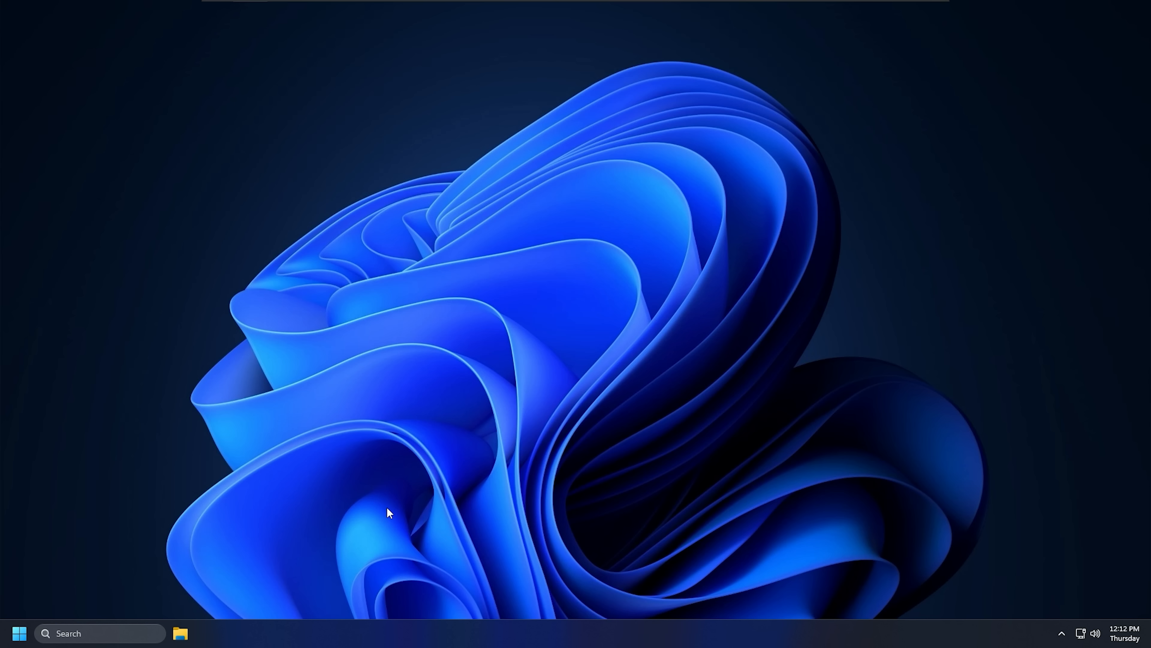
# - Restart into the Windows recovery options screen from the Start menu power options
pyautogui.click(18, 634)
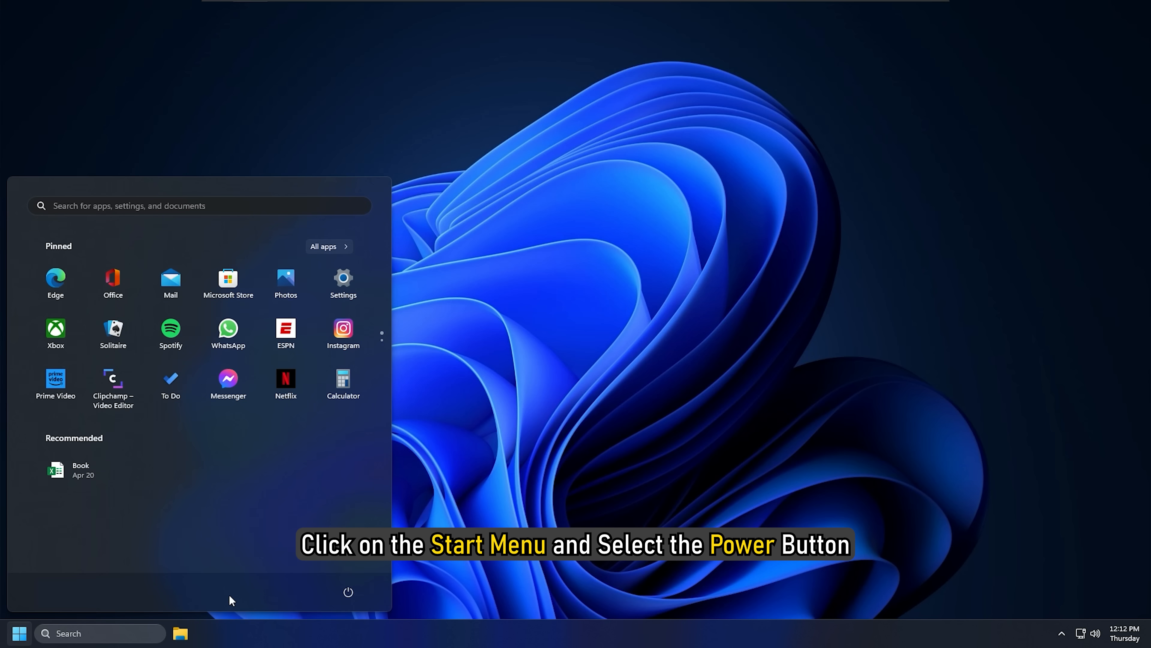
pyautogui.click(348, 591)
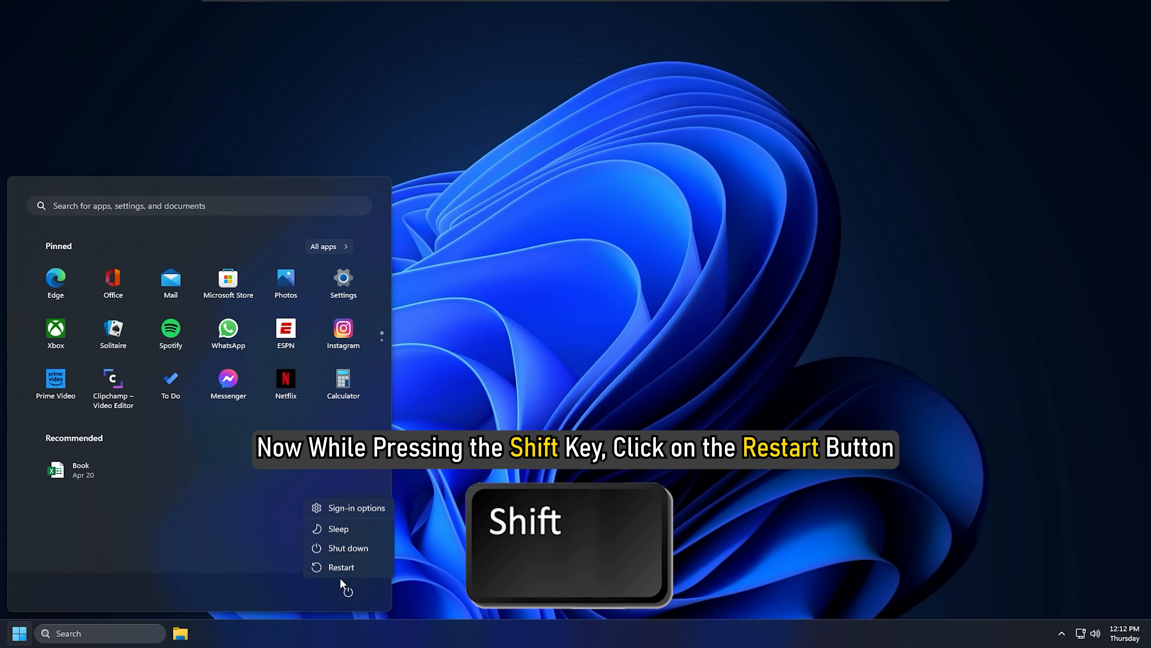
pyautogui.moveTo(347, 547)
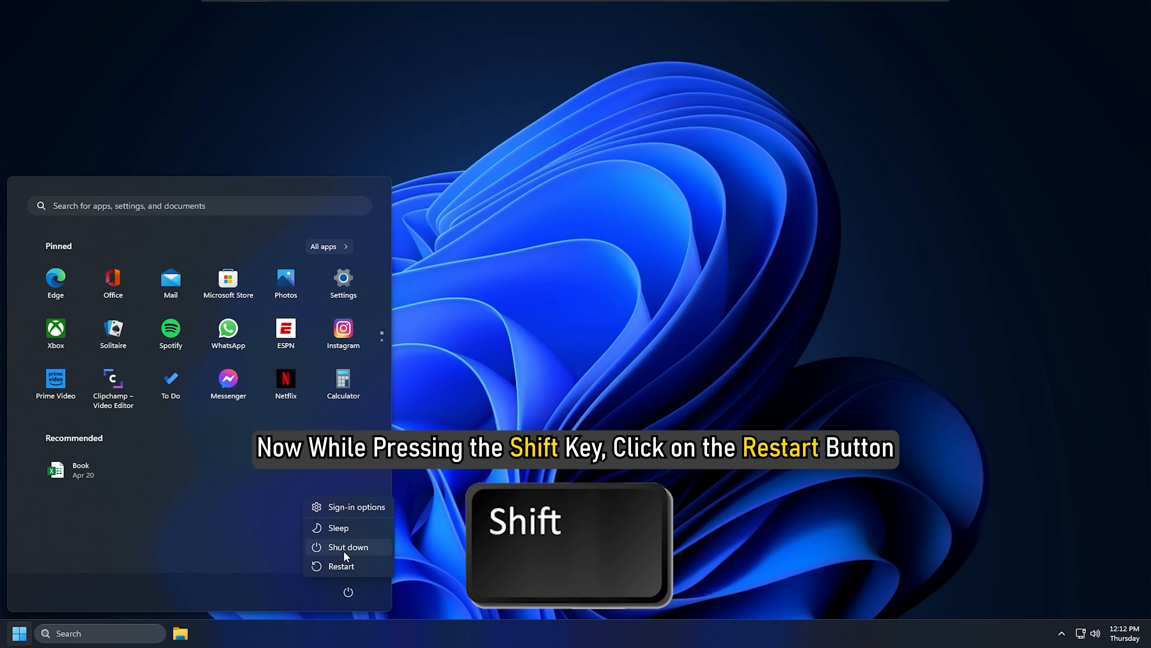
pyautogui.click(342, 565)
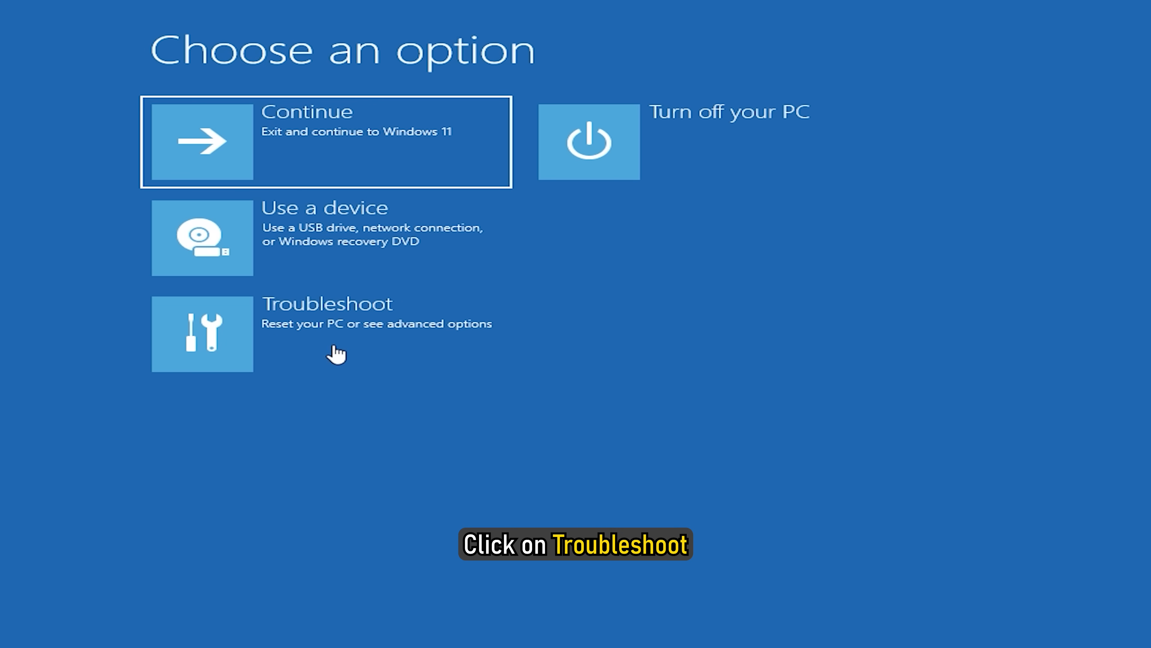
# - Go through Troubleshoot to Startup Settings, restart, and choose Safe Mode with Networking (F5)
pyautogui.click(203, 334)
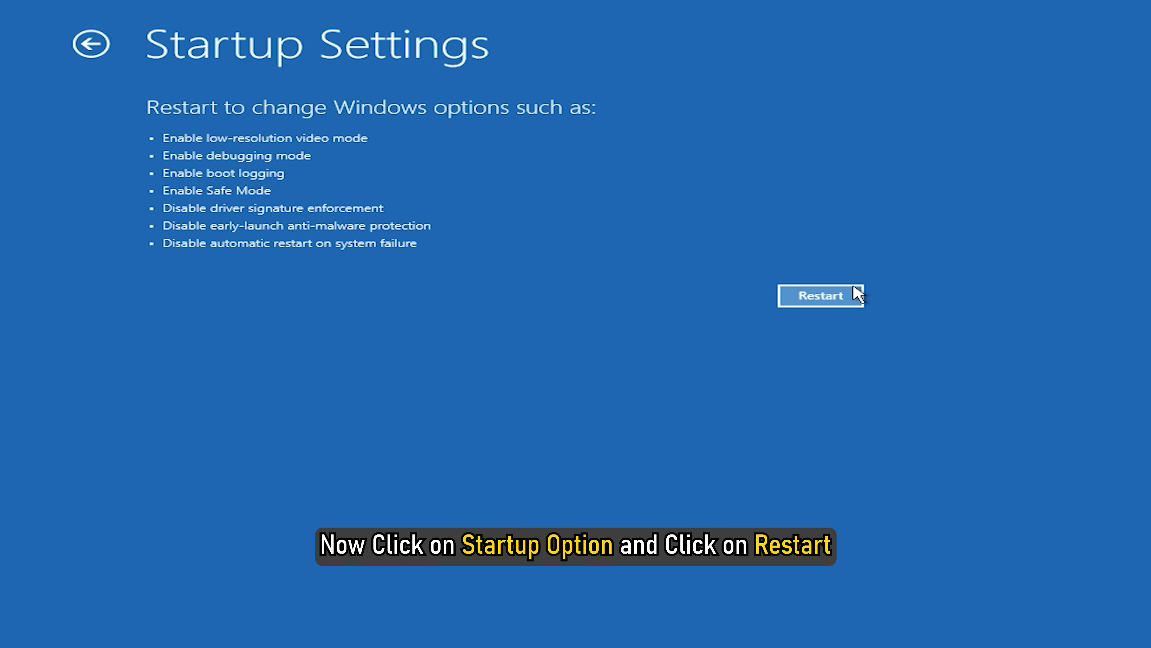
pyautogui.click(821, 296)
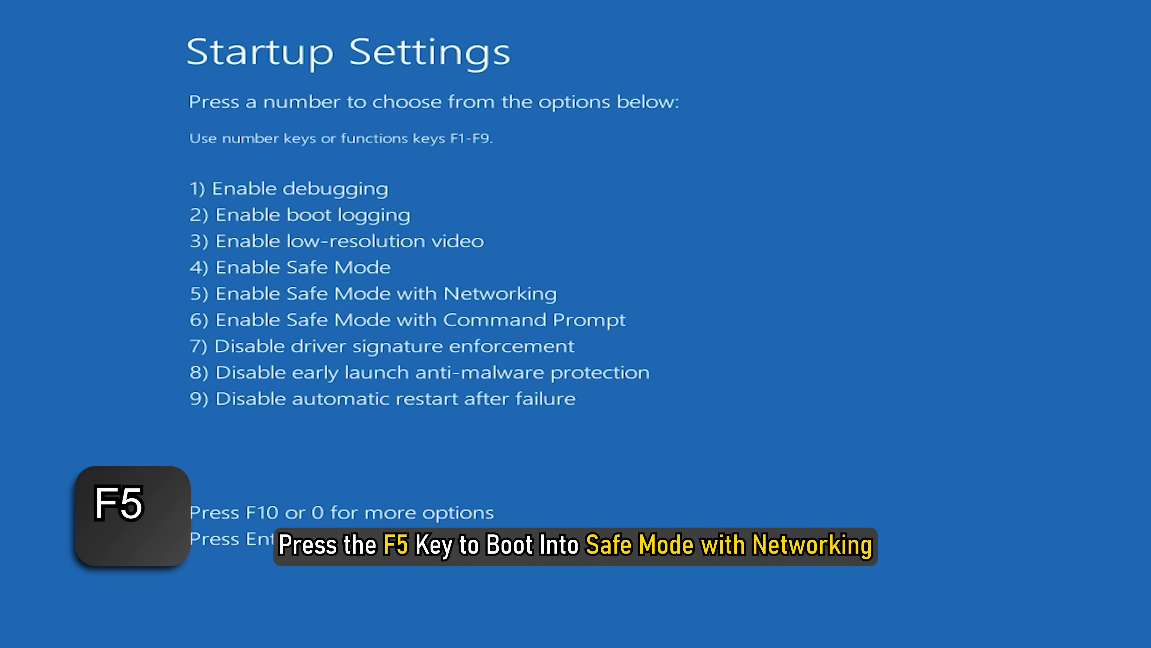
pyautogui.press('F5')
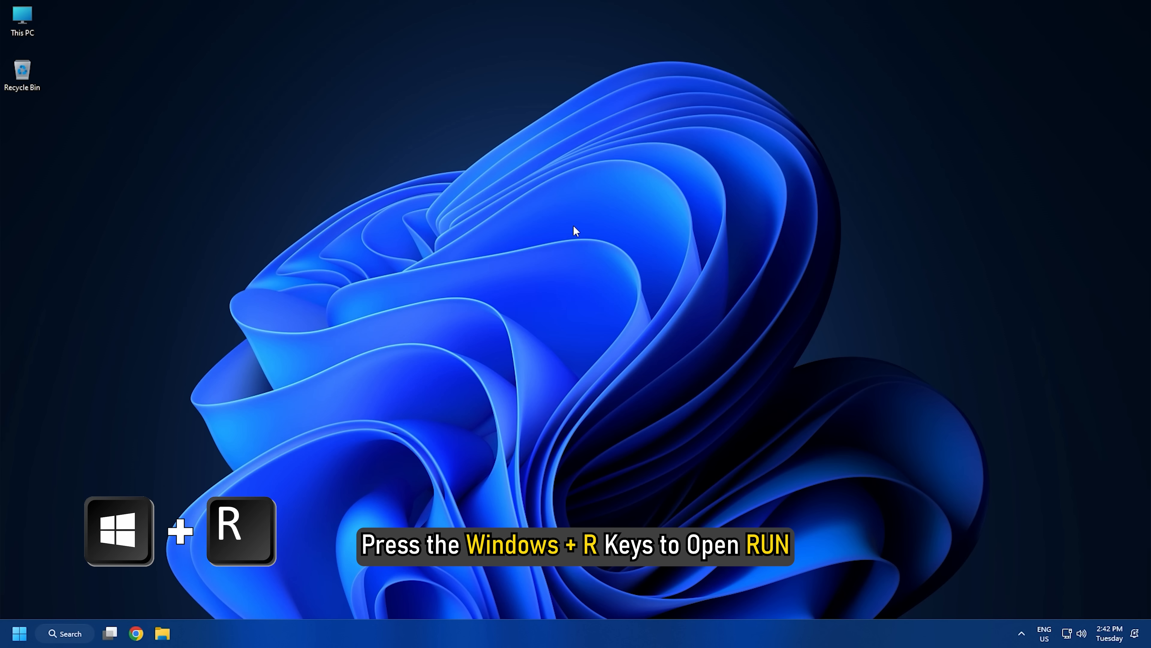
# - Run appwiz.cpl and start uninstalling Steam from Programs and Features
pyautogui.press('win+r')
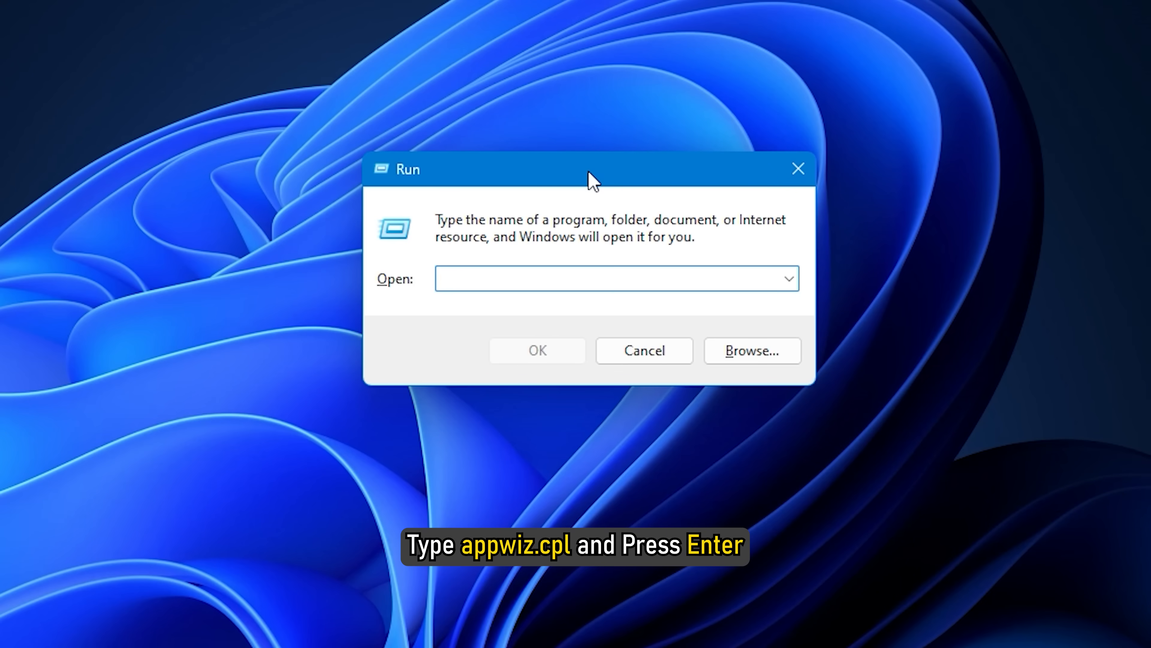
pyautogui.write('appwiz.cpl')
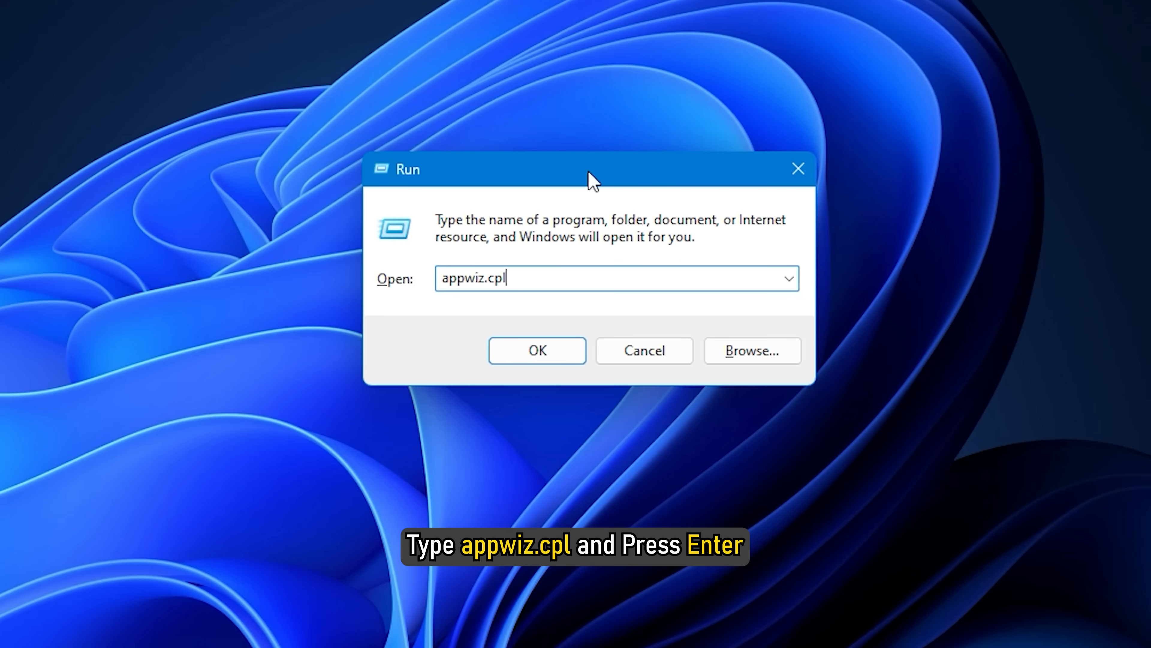
pyautogui.press('enter')
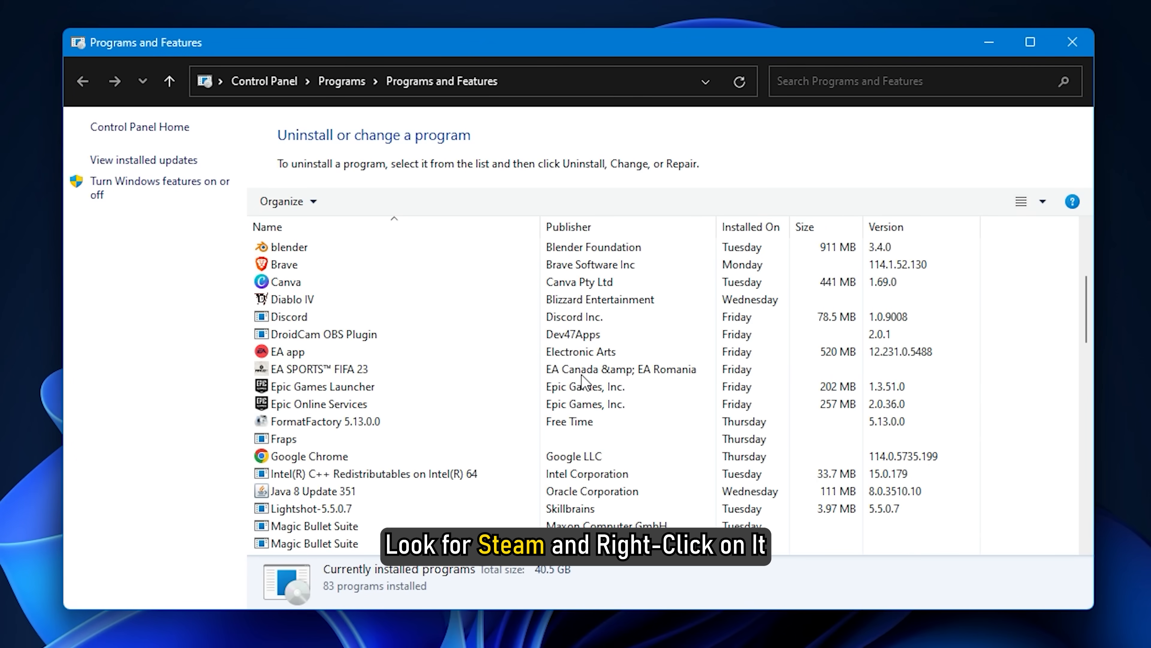
pyautogui.rightClick(282, 317)
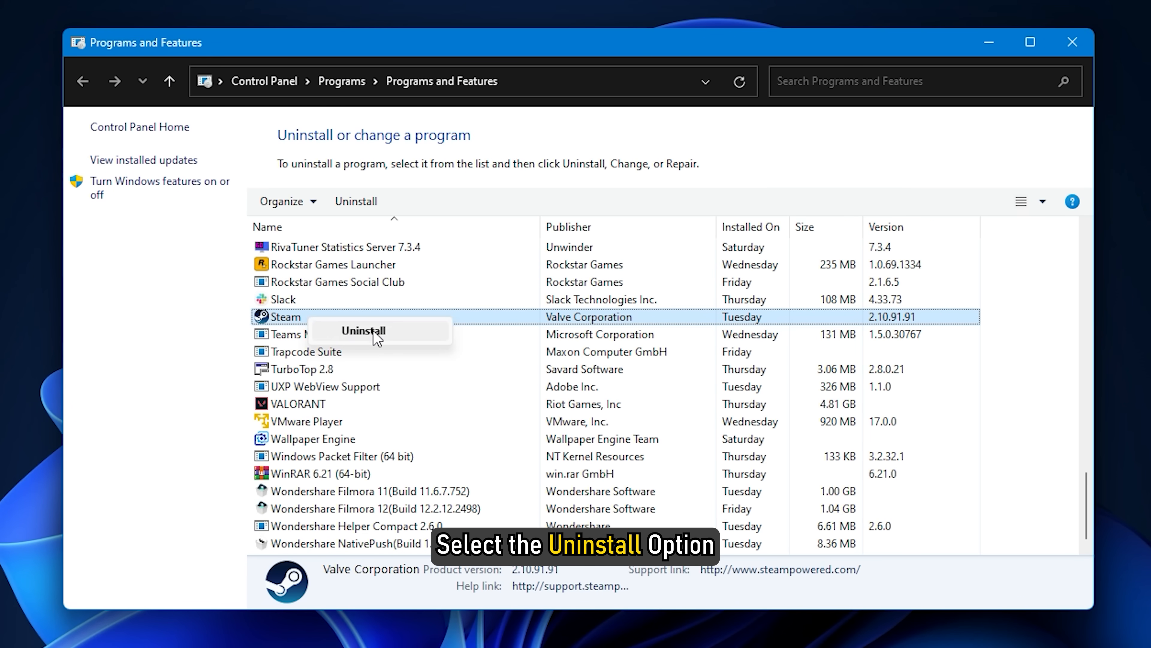
pyautogui.click(361, 330)
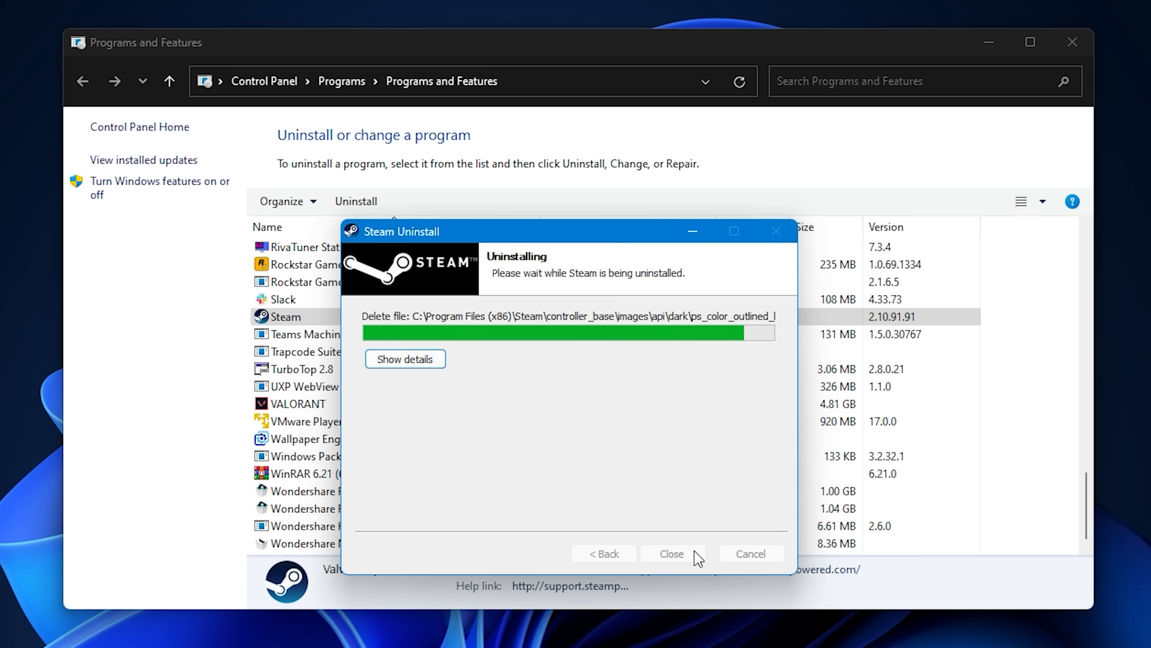